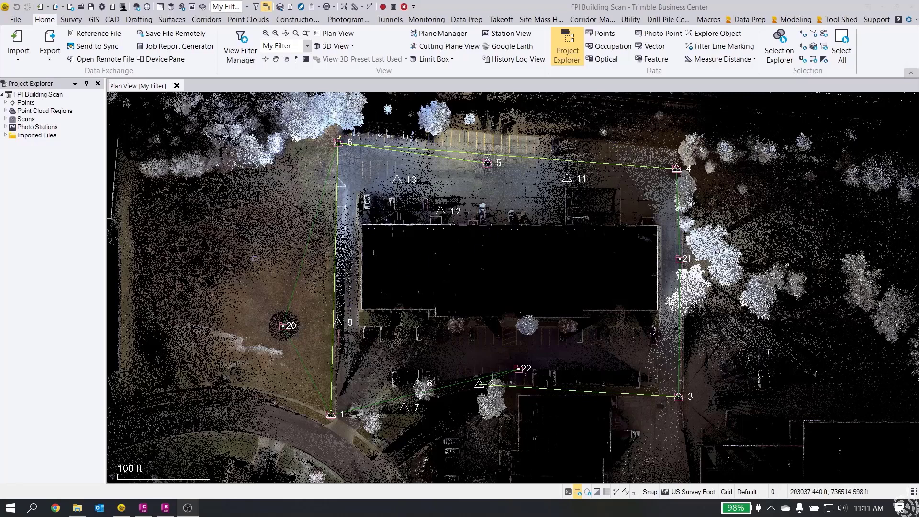
mouse_move(105, 33)
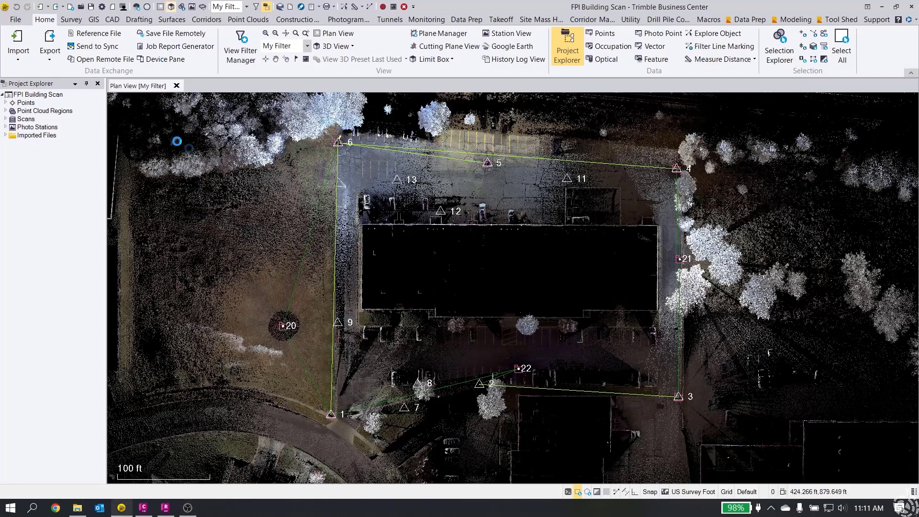
- Add a 3D View tab of the building scan next to the Plan View
left_click(335, 32)
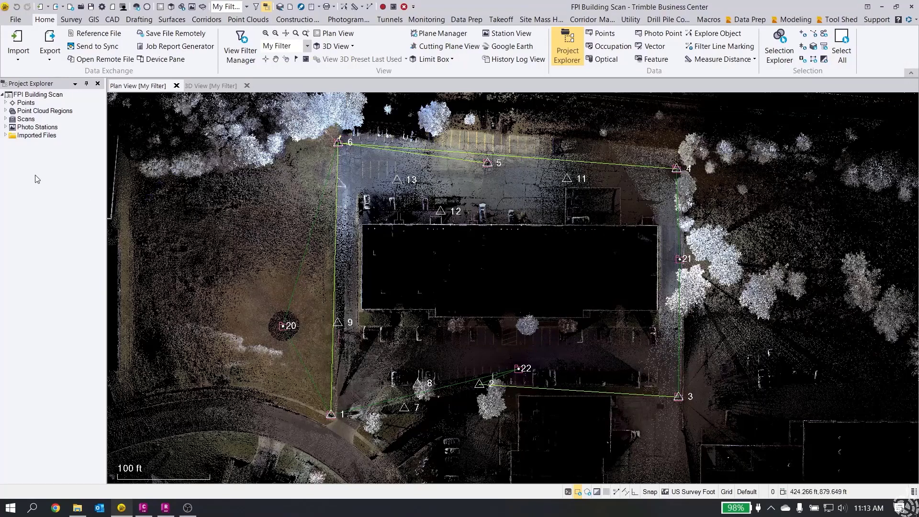
mouse_move(22, 113)
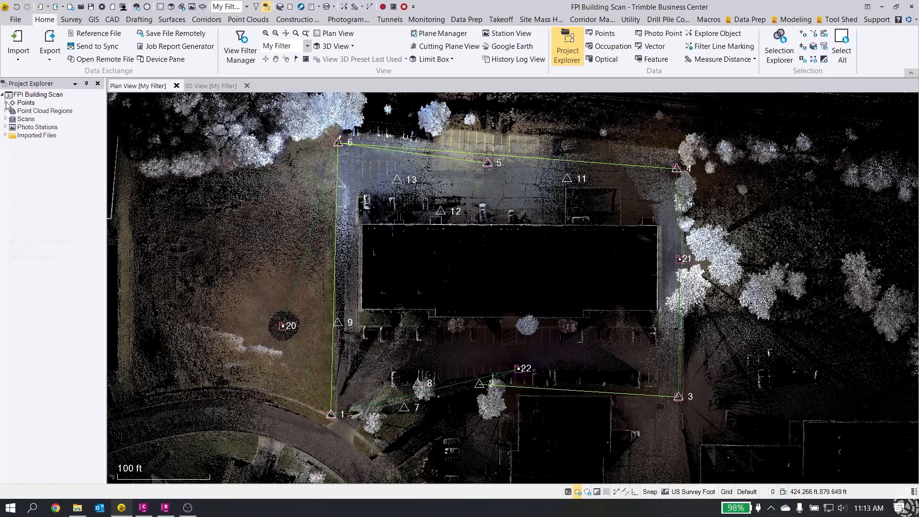
- Export the selected control points as P,N,E,elev,Code CSV into EXPORTS, naming the file 'Scan'
left_click(4, 102)
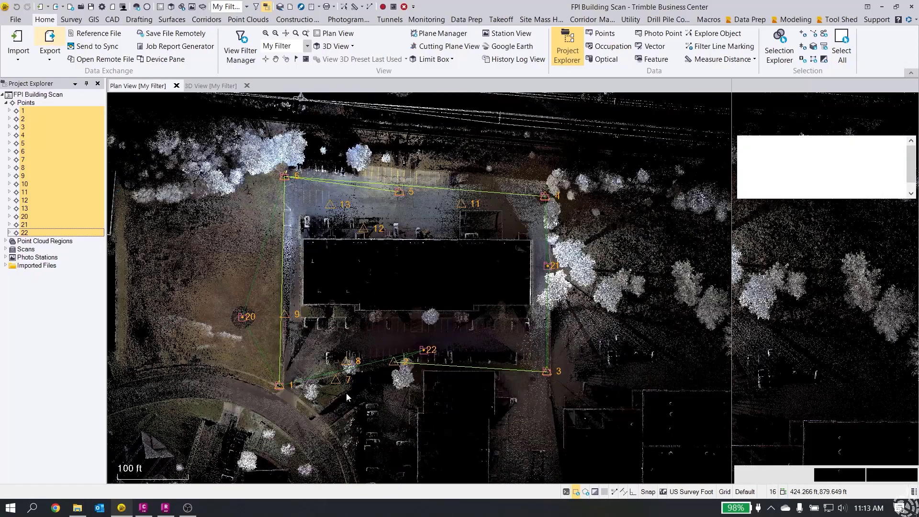
left_click(49, 44)
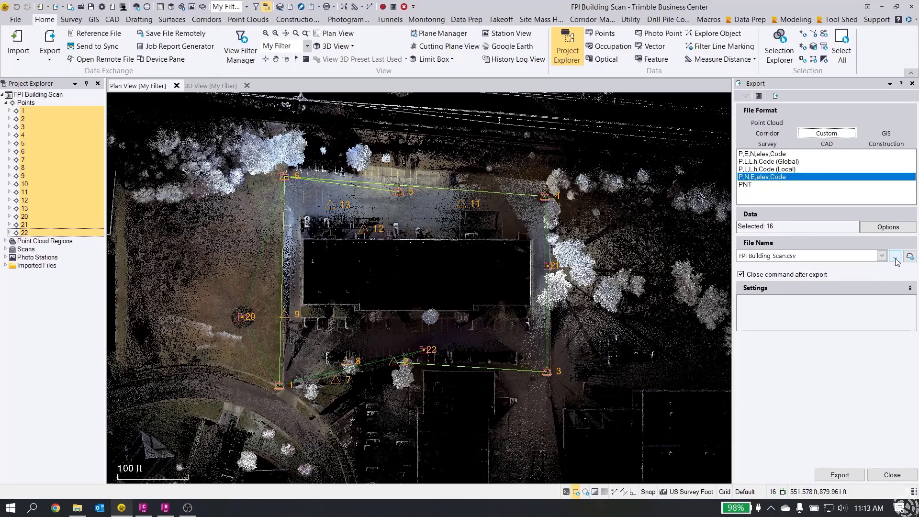
left_click(911, 255)
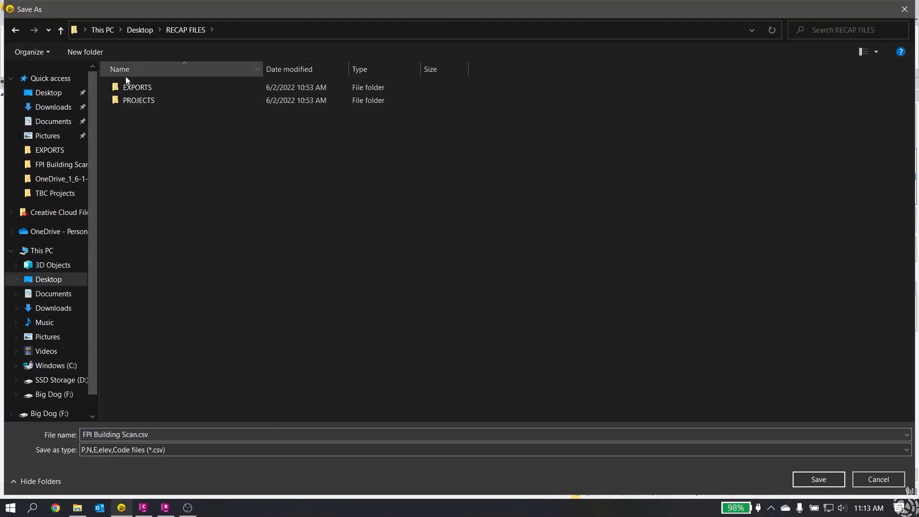
double_click(137, 87)
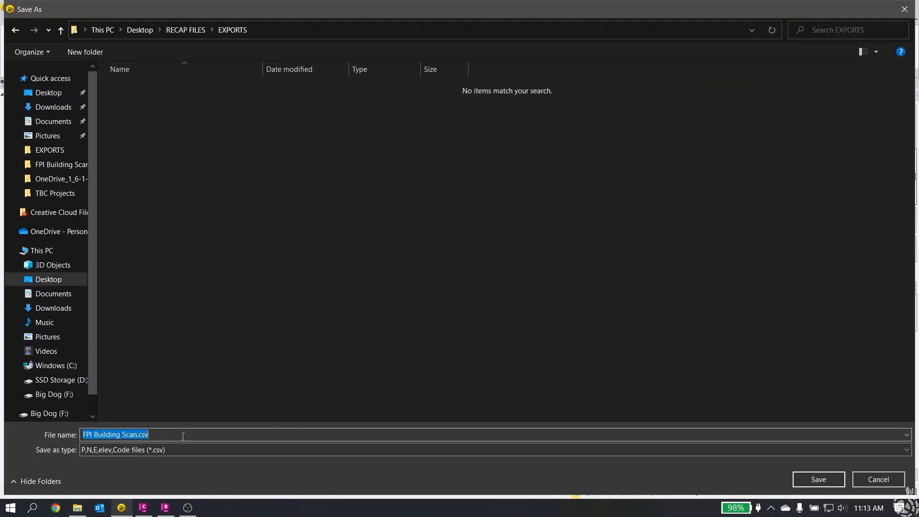
type("Scan")
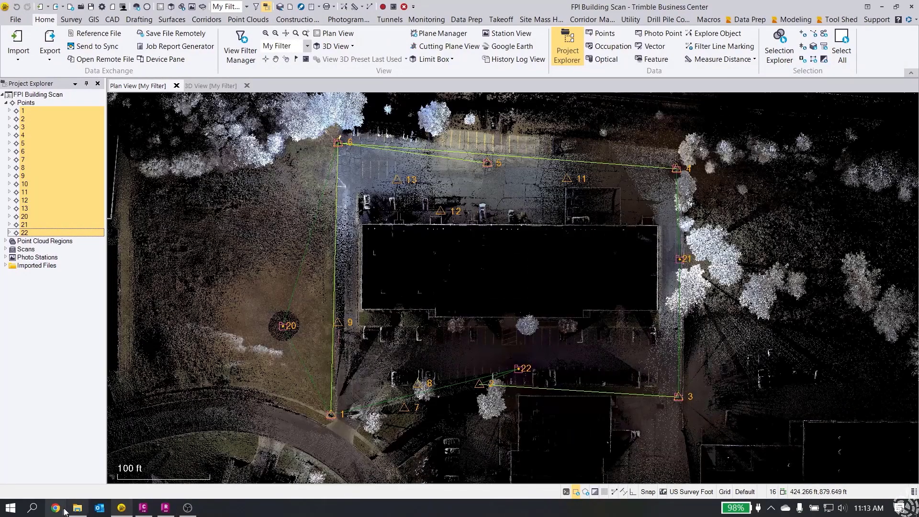
- Browse to the EXPORTS folder and launch Scan Control.csv in Excel
left_click(77, 507)
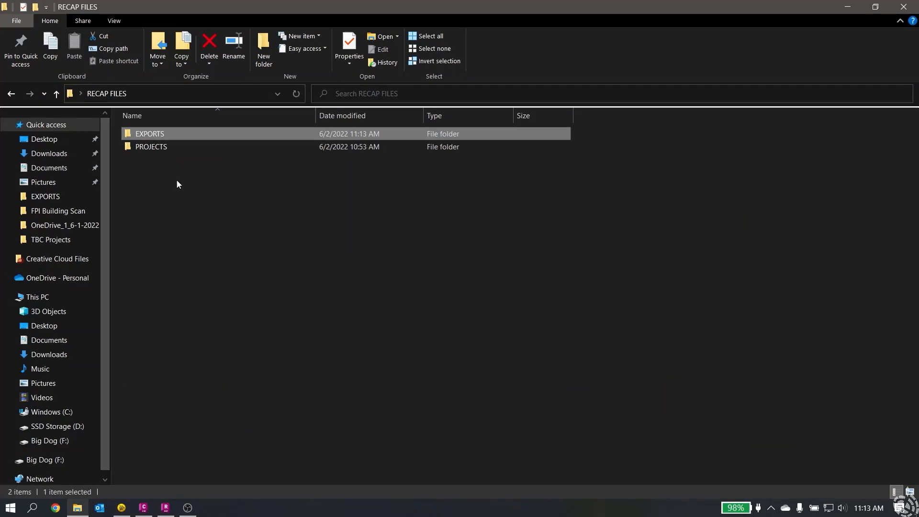
double_click(150, 134)
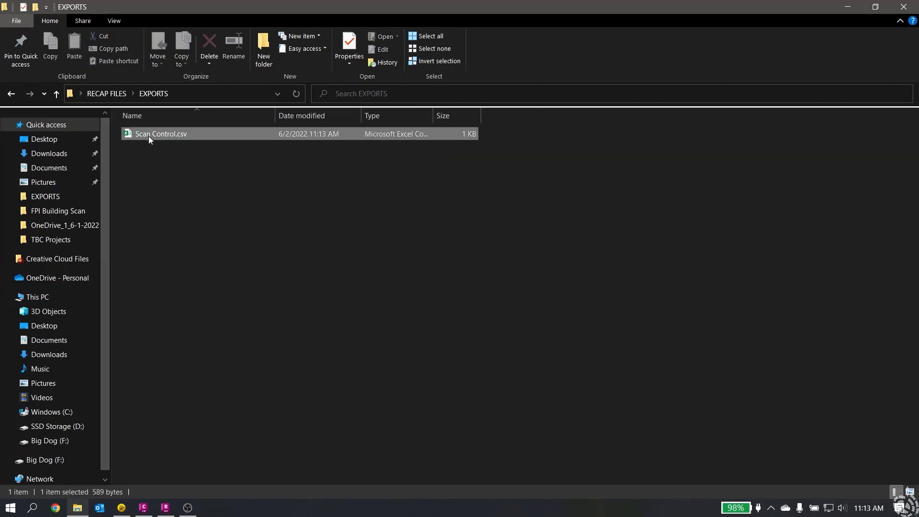
double_click(161, 134)
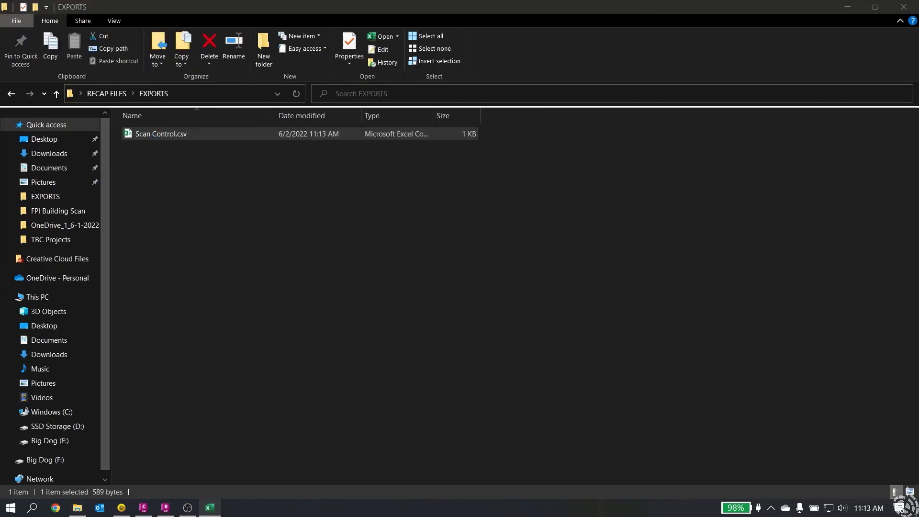
- Delete the empty point-10 row from Scan Control.csv, then save and close the spreadsheet
double_click(160, 134)
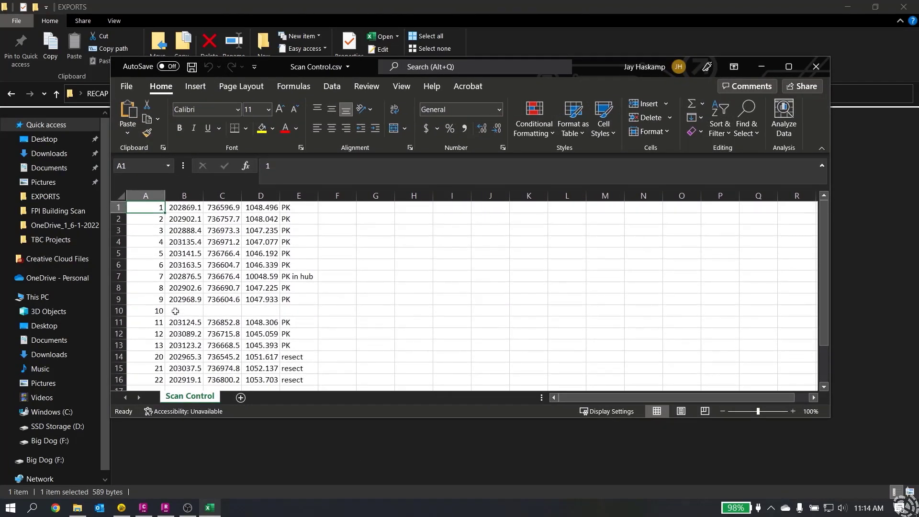
right_click(120, 310)
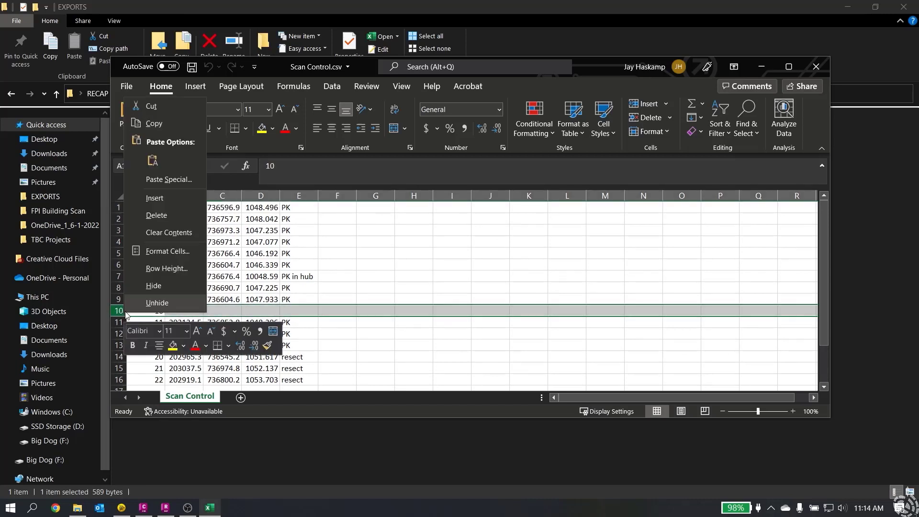
left_click(157, 304)
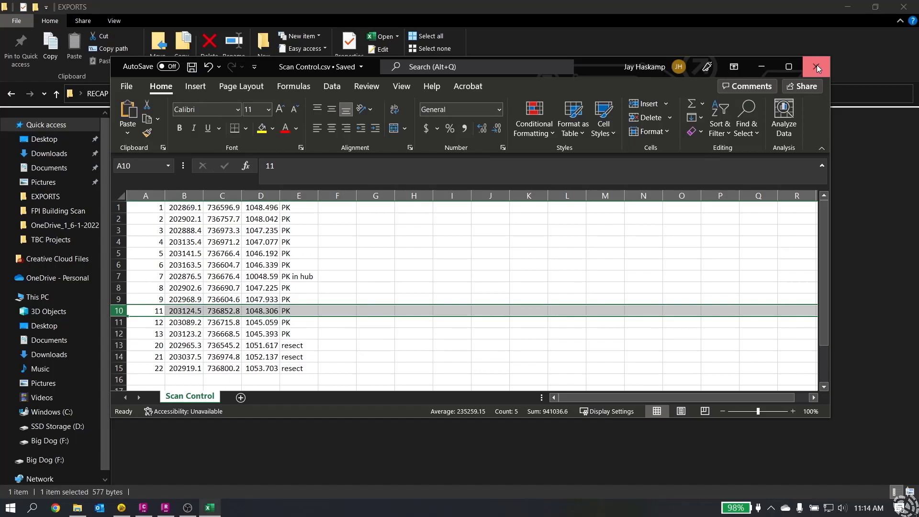
left_click(817, 66)
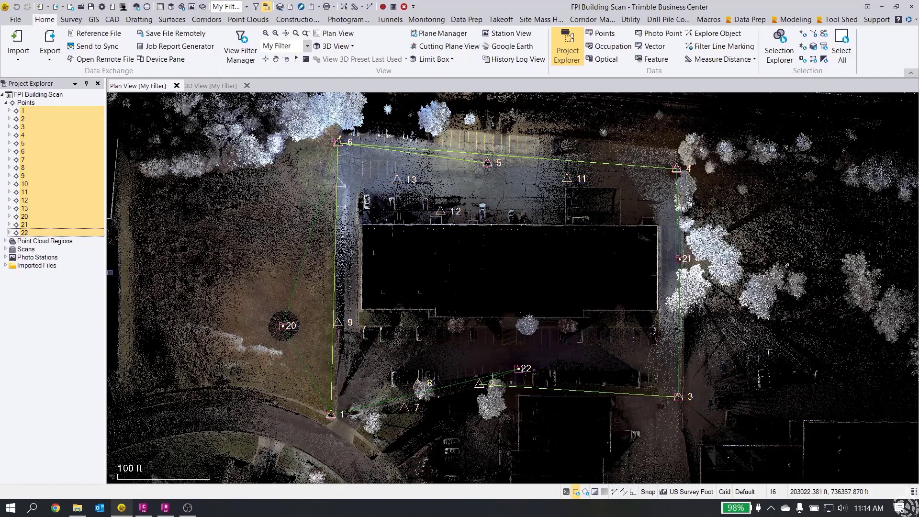
mouse_move(49, 45)
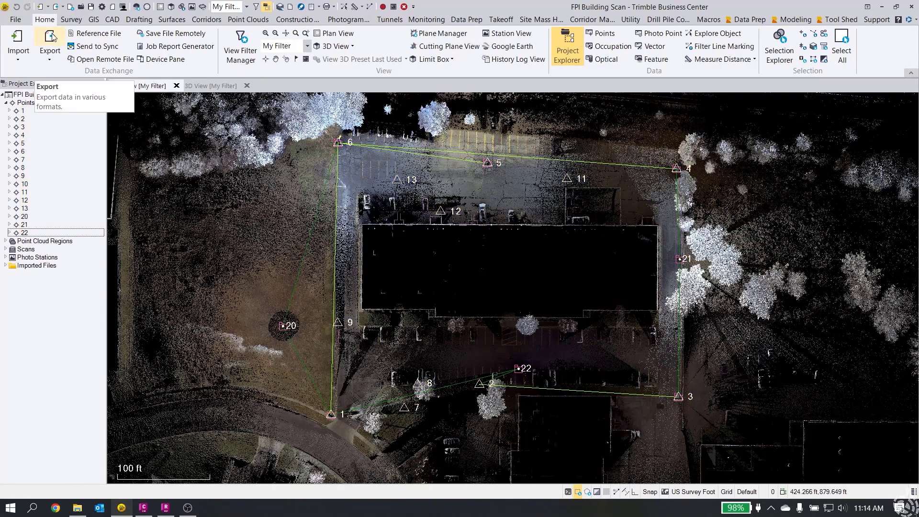
- Export the point cloud with the RCP exporter as FPI Building Scan.rcp into RECAP FILES\EXPORTS
left_click(49, 44)
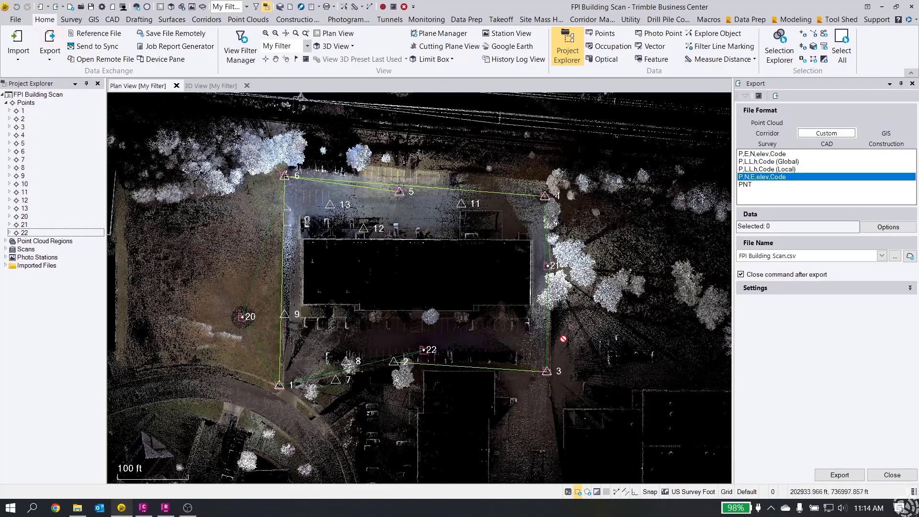
left_click(767, 122)
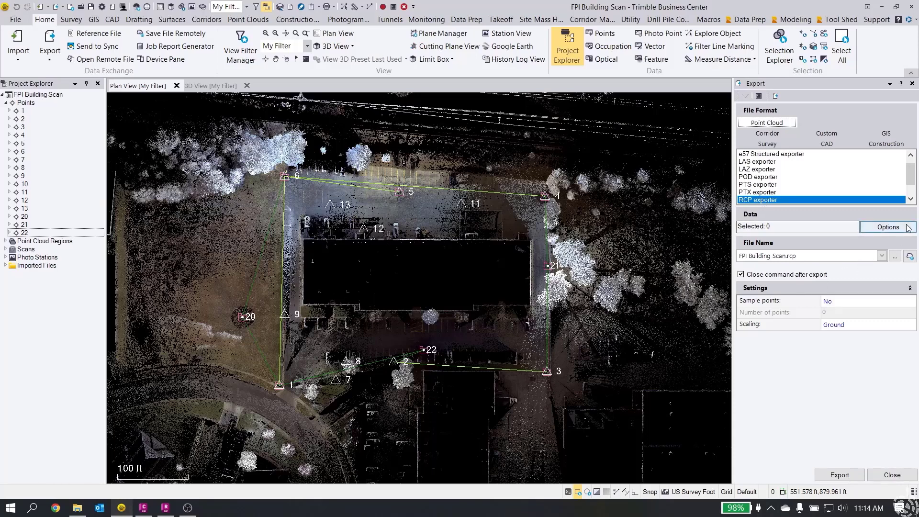
left_click(887, 227)
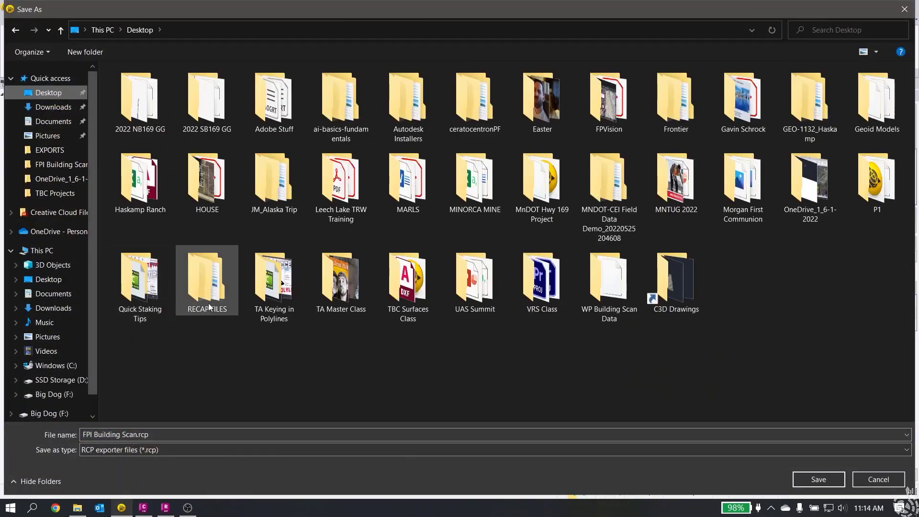
double_click(207, 275)
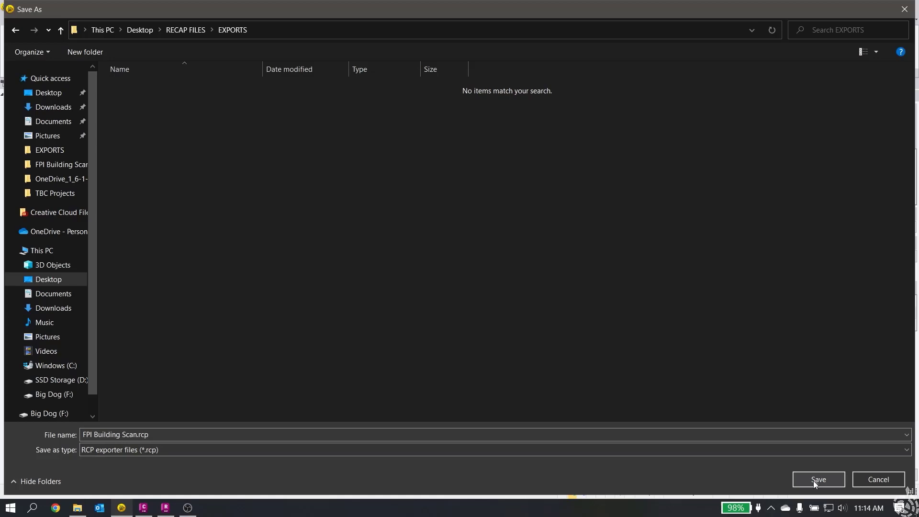
left_click(818, 480)
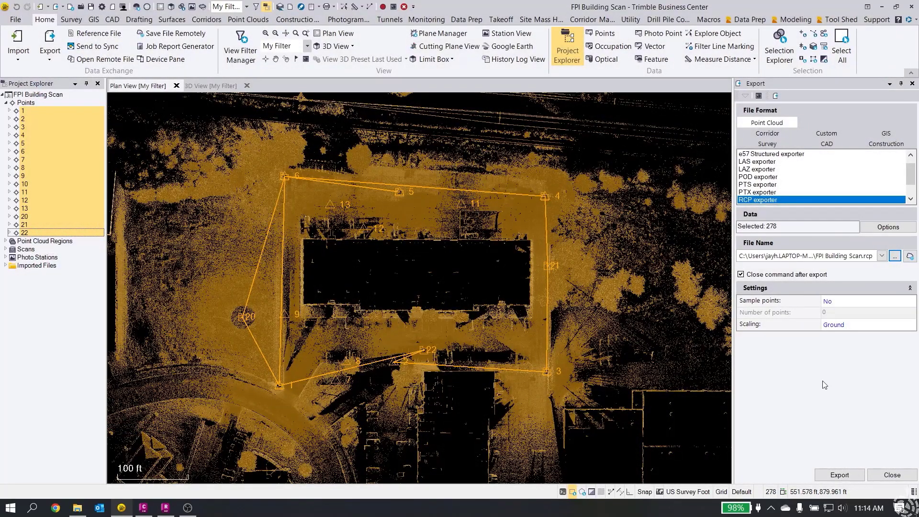
left_click(838, 475)
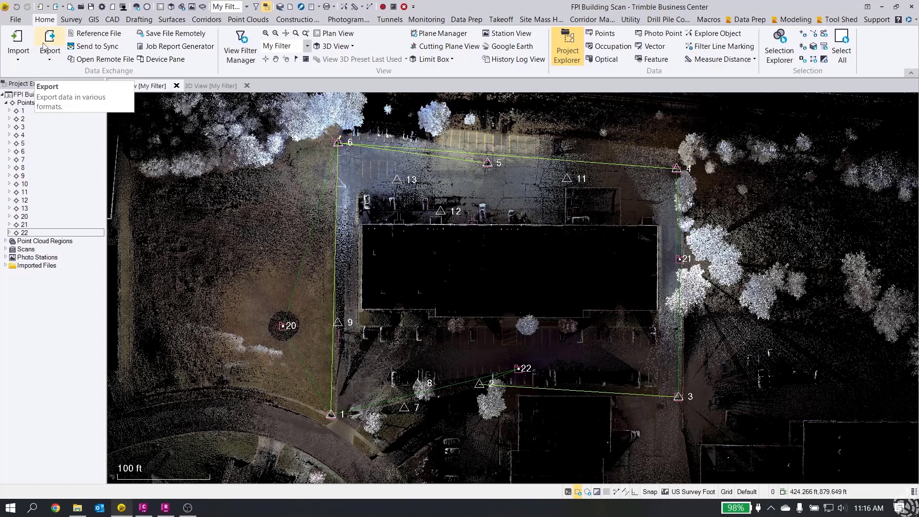
- Export the point cloud as FPI Building Scan.las into EXPORTS, keeping US survey foot units
left_click(49, 44)
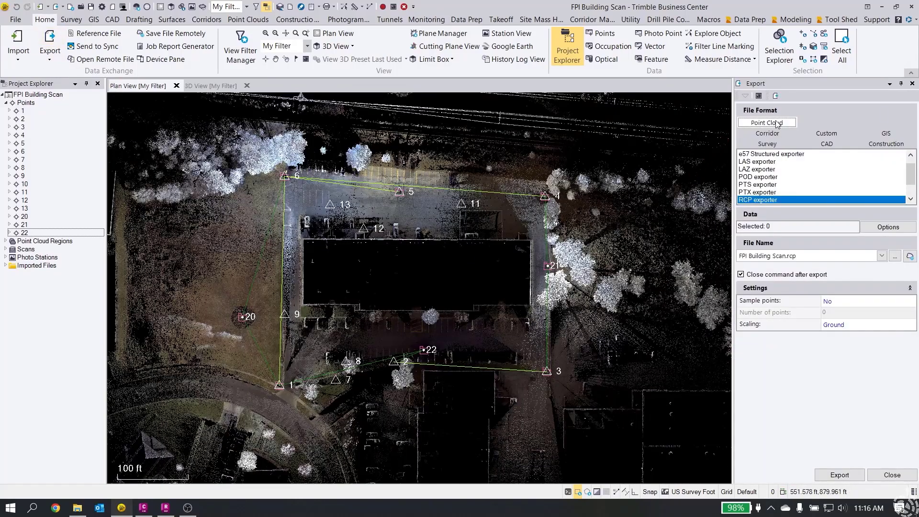
left_click(757, 160)
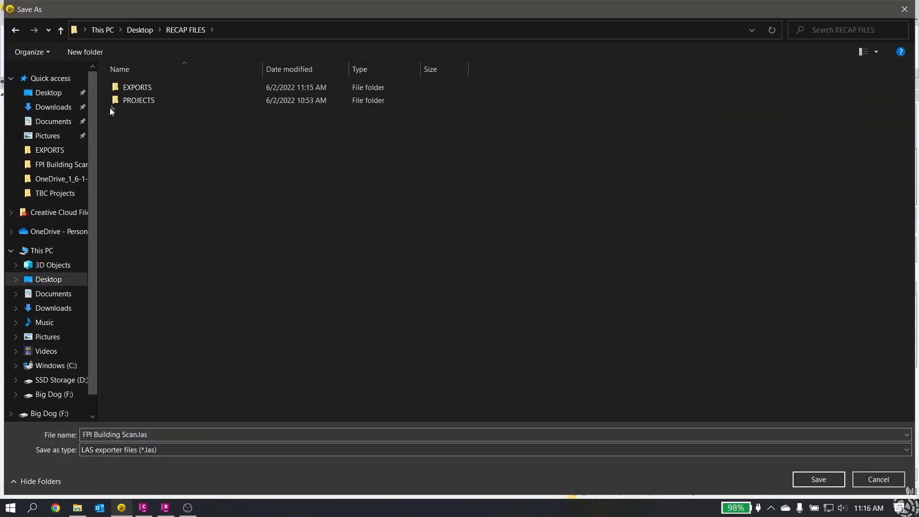
double_click(137, 87)
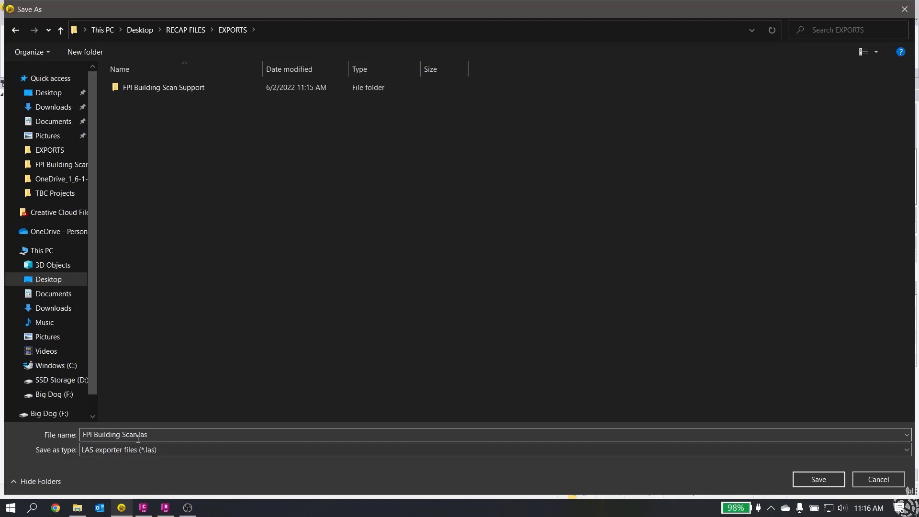
left_click(818, 479)
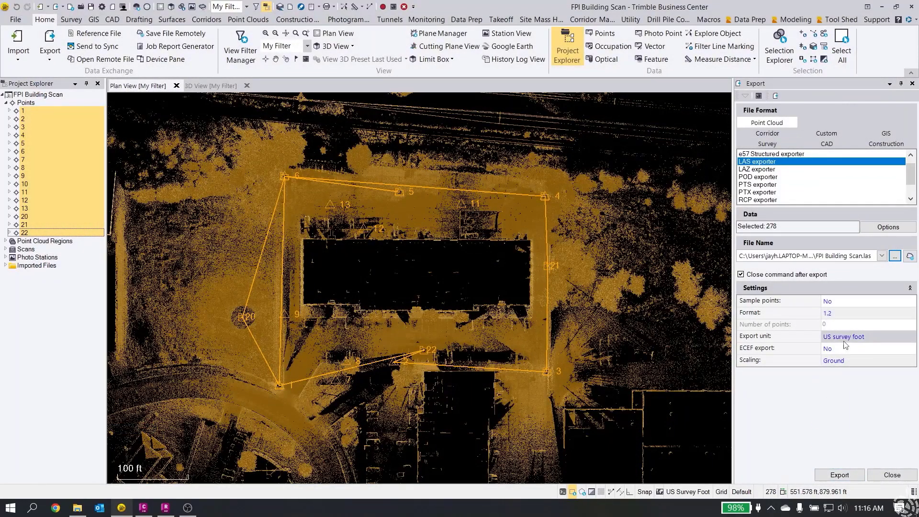
left_click(839, 475)
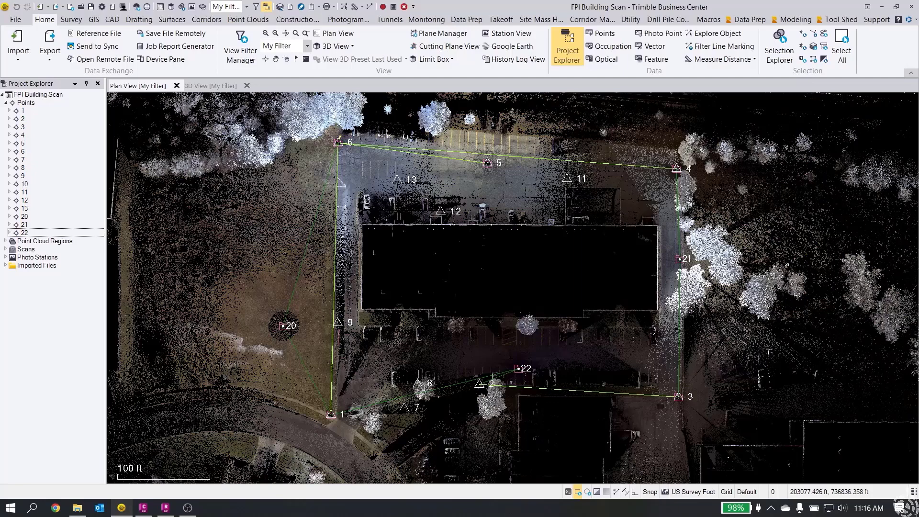
mouse_move(77, 471)
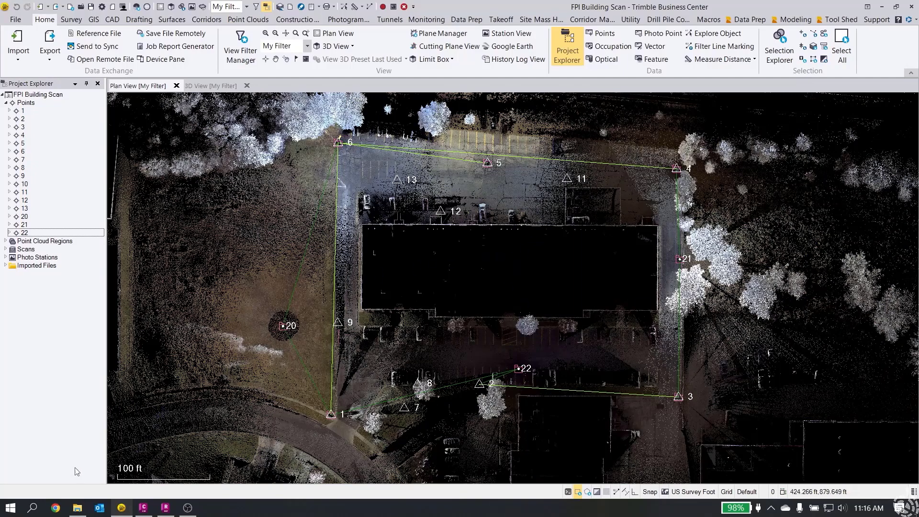
mouse_move(31, 409)
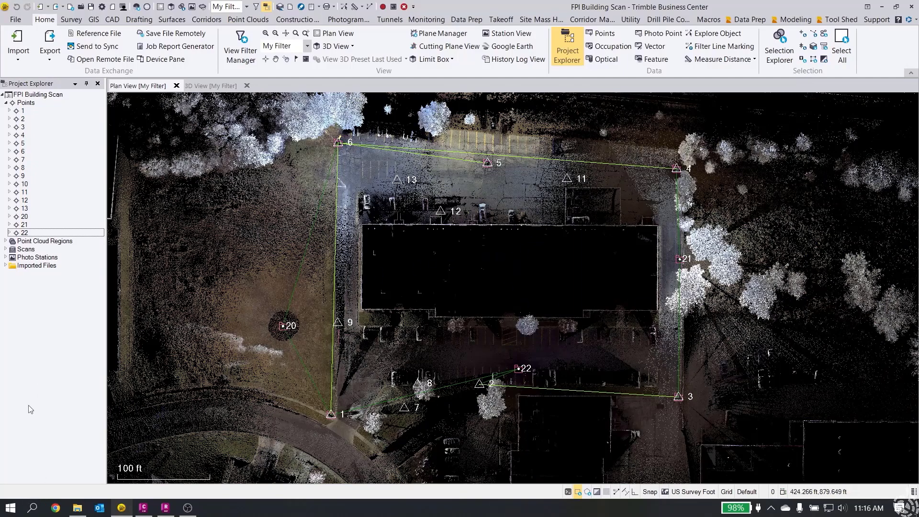
mouse_move(35, 402)
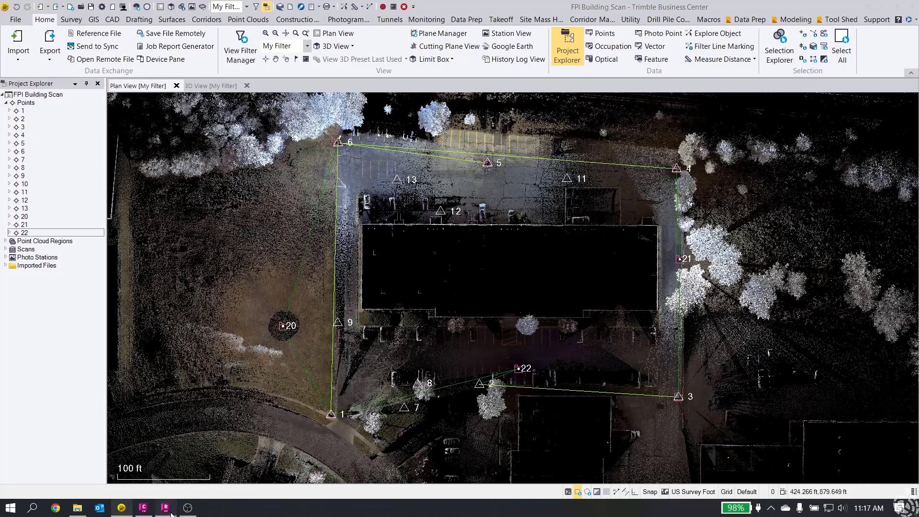
left_click(143, 508)
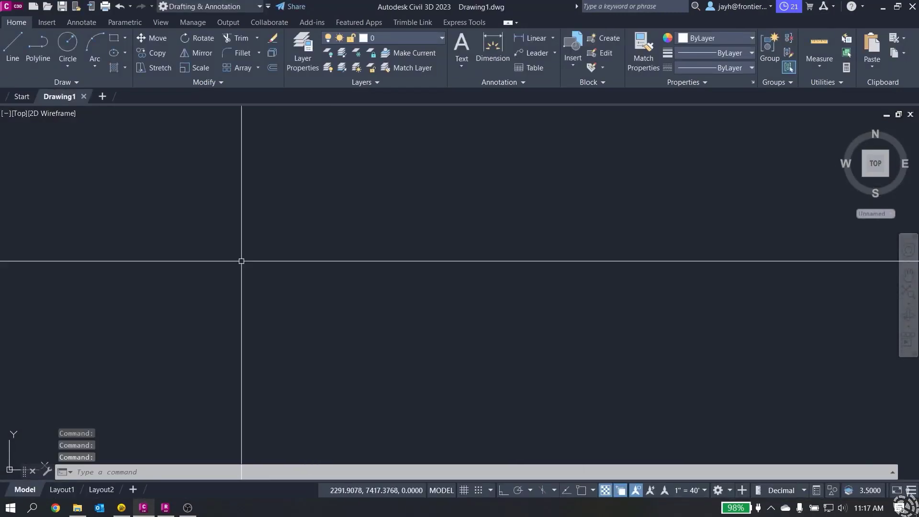
mouse_move(362, 109)
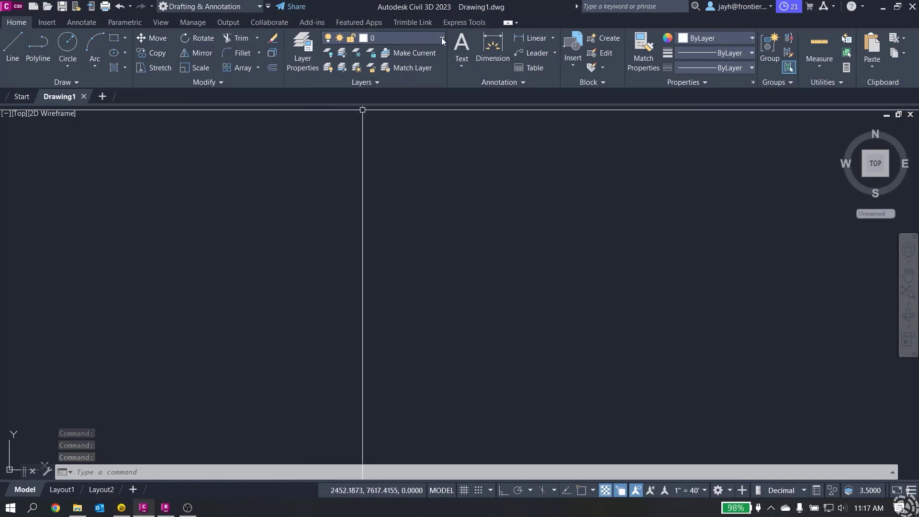
- Make V-CTRL-TRAV the current layer
left_click(441, 39)
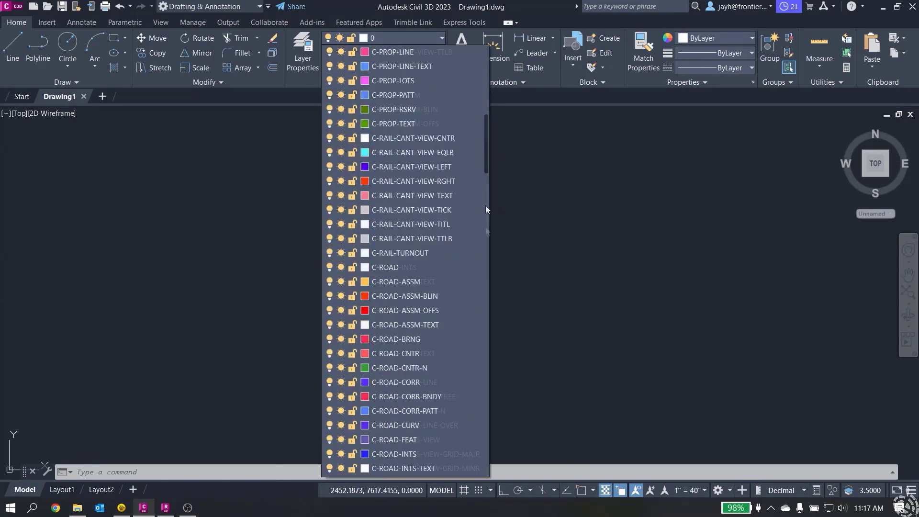
scroll("down", 3)
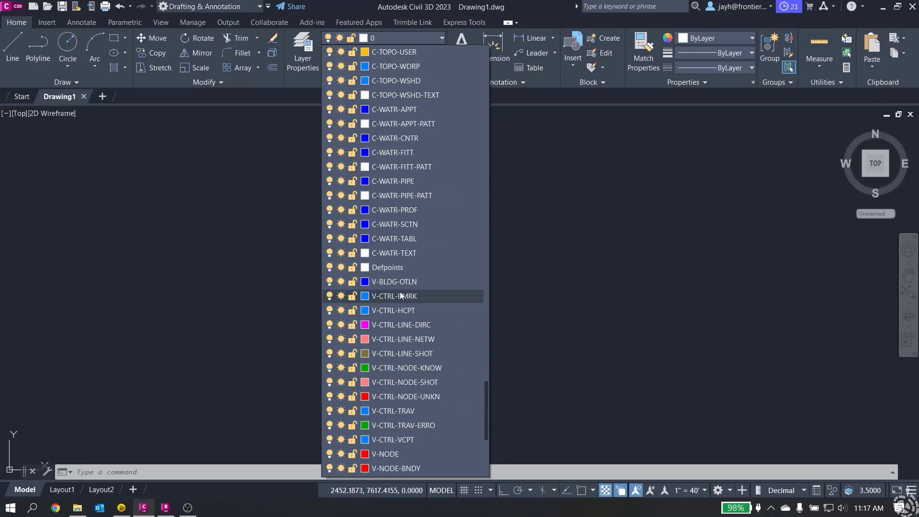
left_click(392, 411)
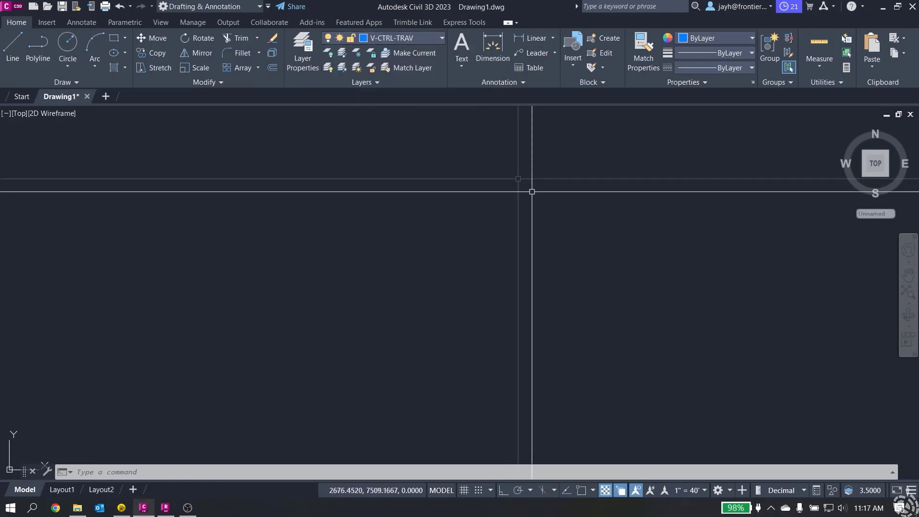
- Switch to the Civil 3D workspace and start Points from File on the Insert ribbon
left_click(46, 22)
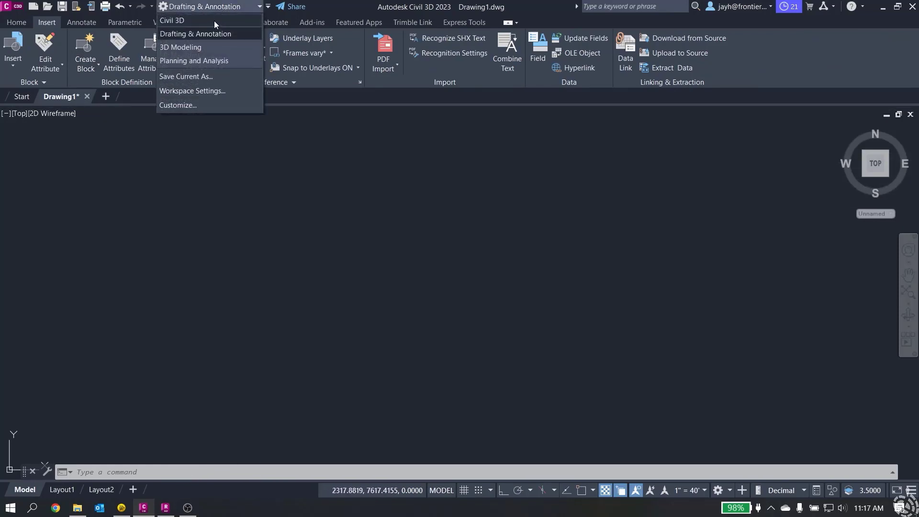
left_click(171, 20)
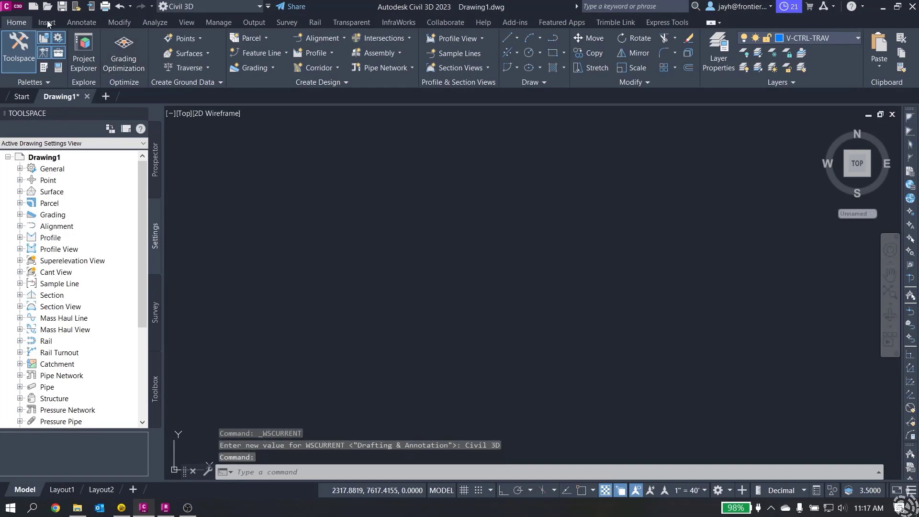
left_click(47, 22)
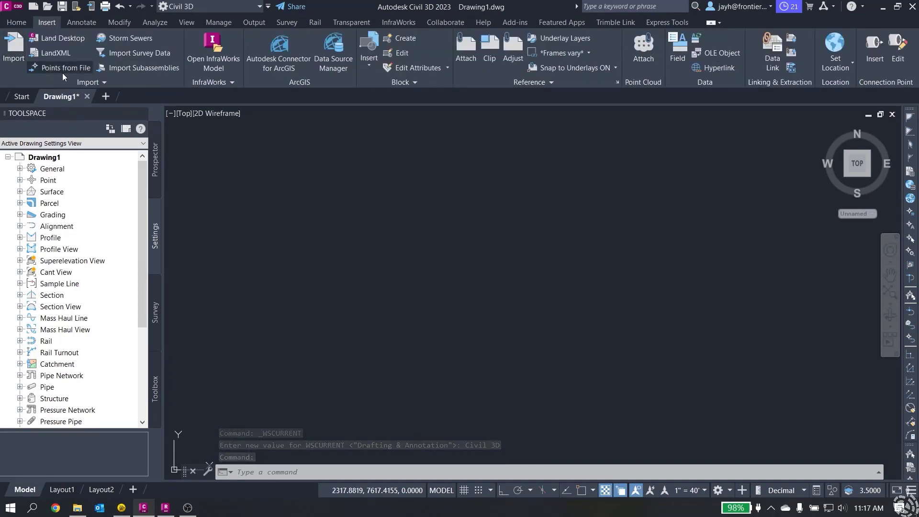
left_click(64, 67)
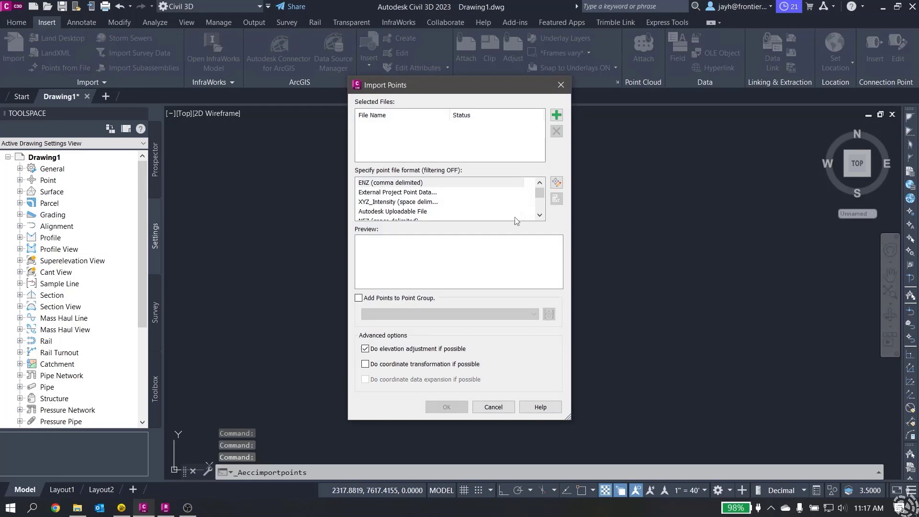
- Import Scan Control.csv in PNEZD (comma delimited) format so the control points appear in the drawing
left_click(556, 113)
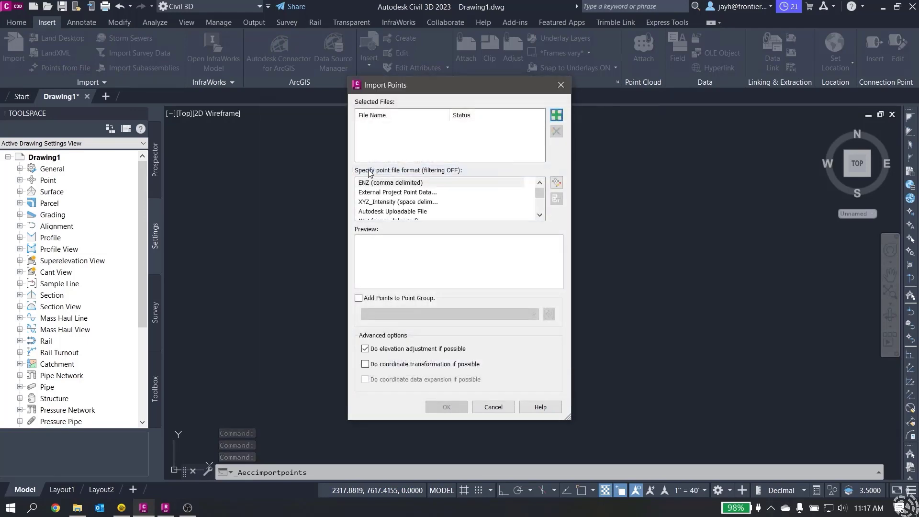
left_click(555, 114)
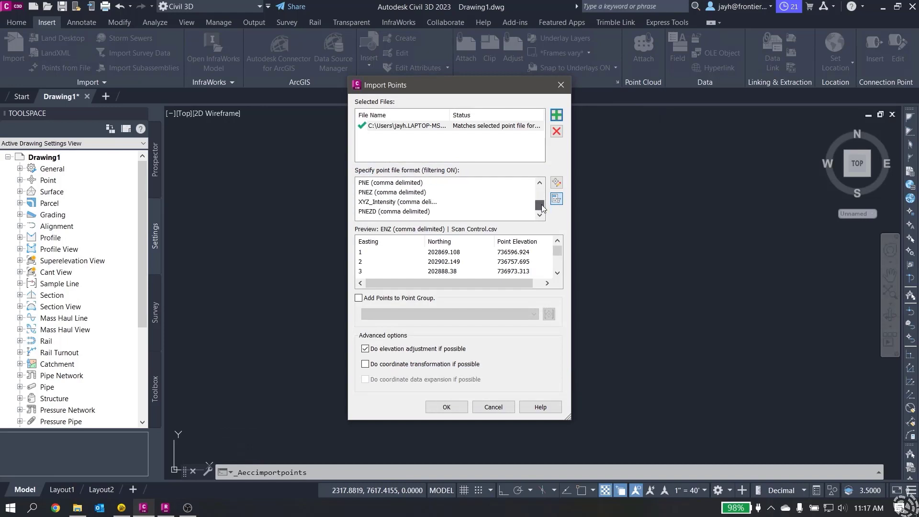
left_click(408, 211)
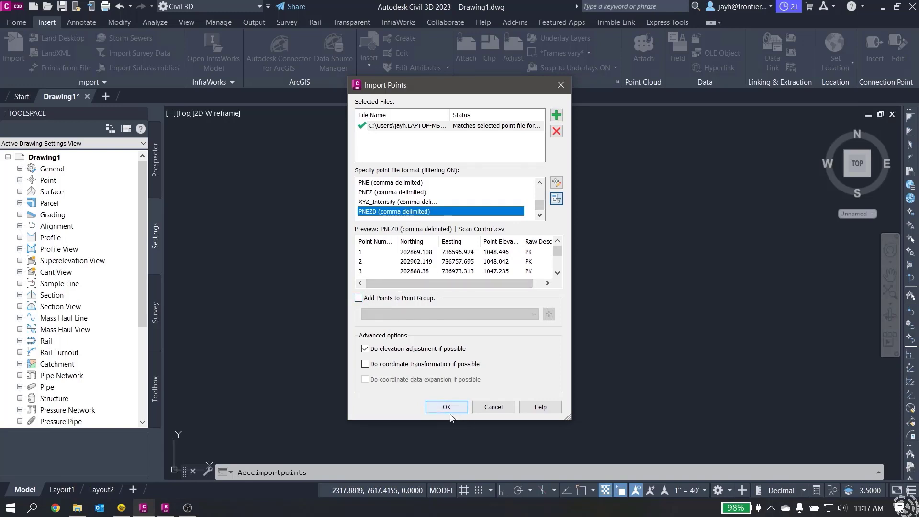
left_click(446, 407)
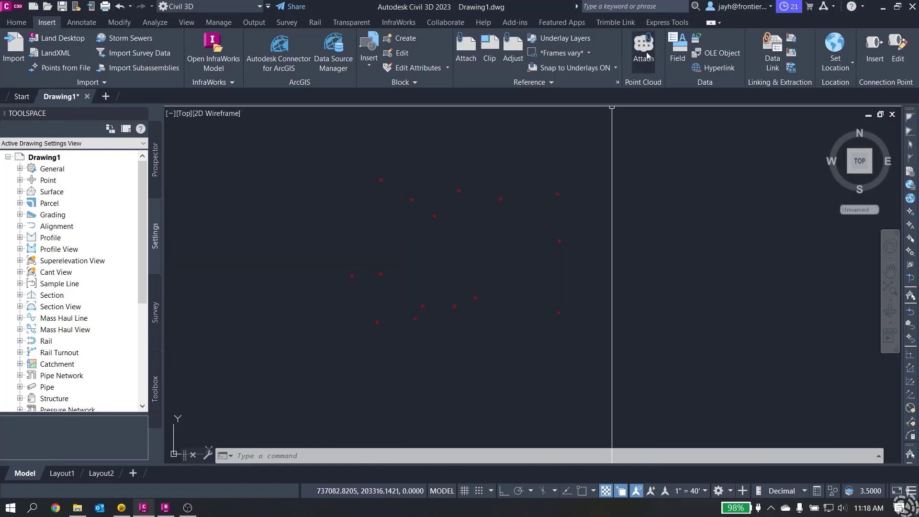
- Attach FPI Building Scan.rcp to the drawing with the default Attach Point Cloud settings
left_click(643, 47)
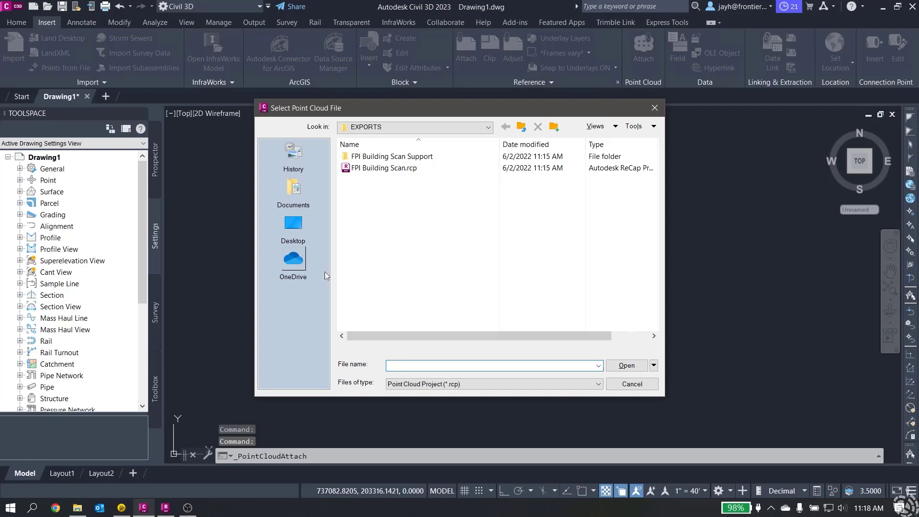
left_click(385, 167)
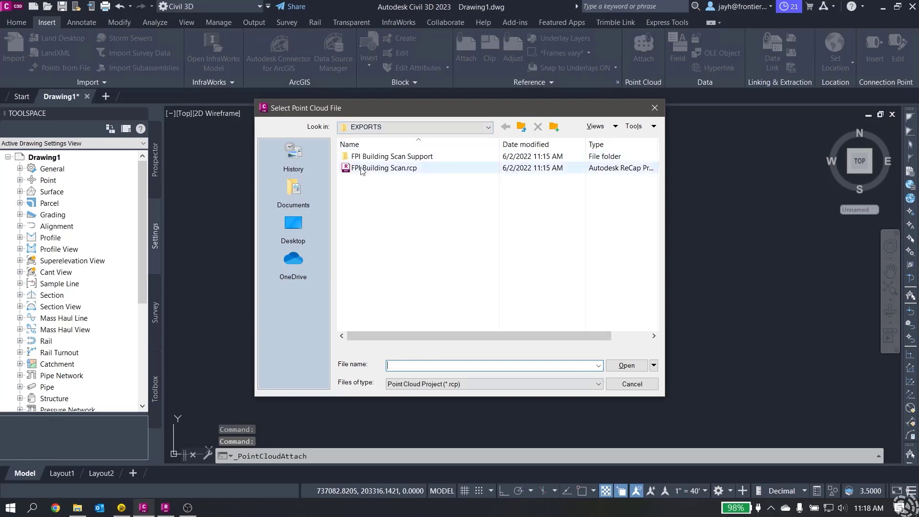
left_click(386, 167)
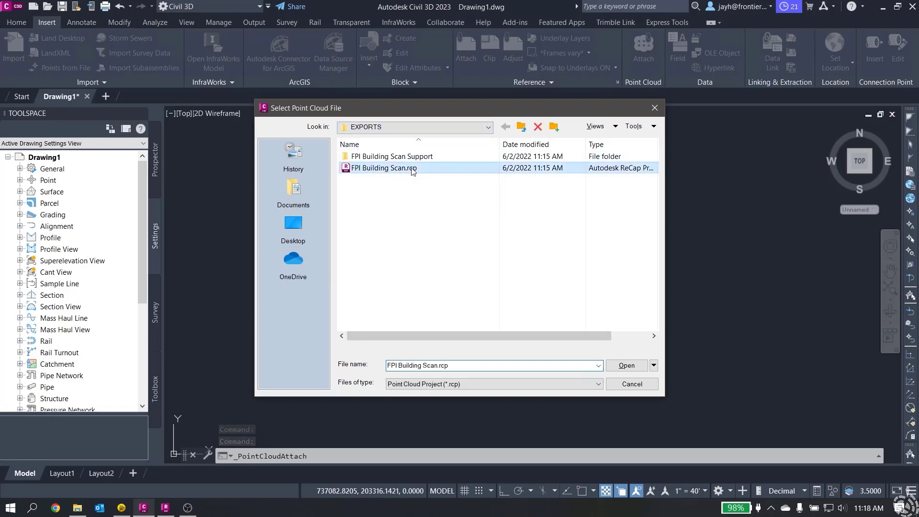
left_click(625, 364)
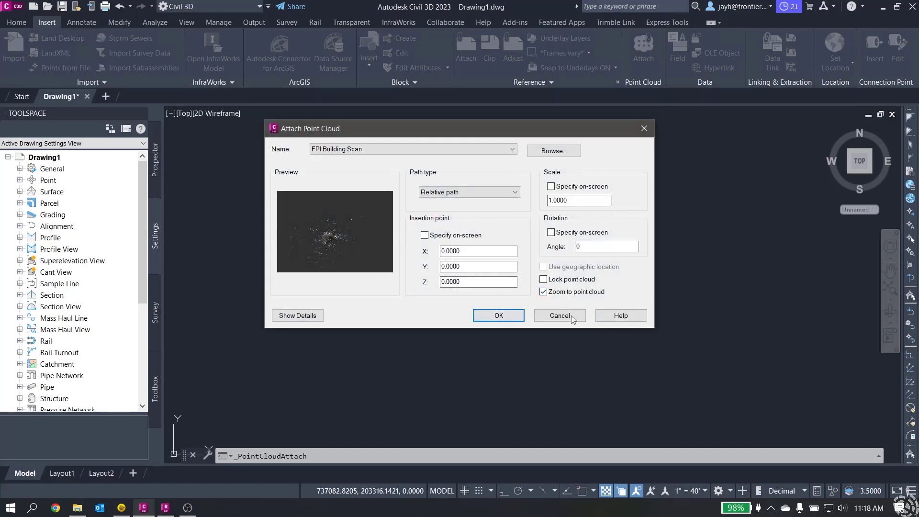
left_click(498, 315)
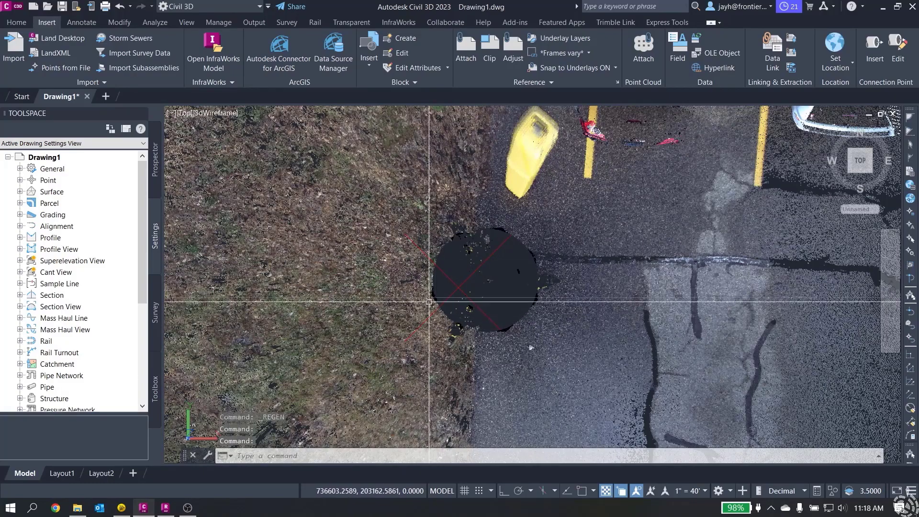
mouse_move(468, 247)
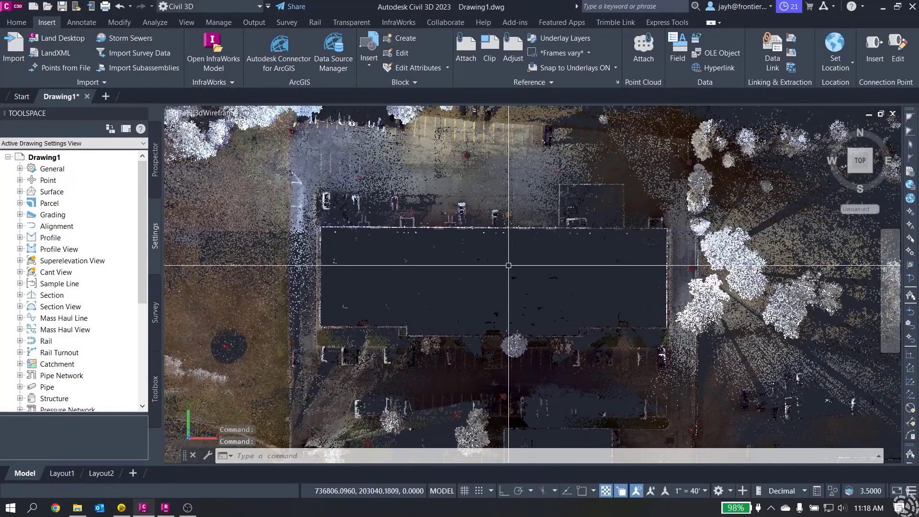
mouse_move(521, 264)
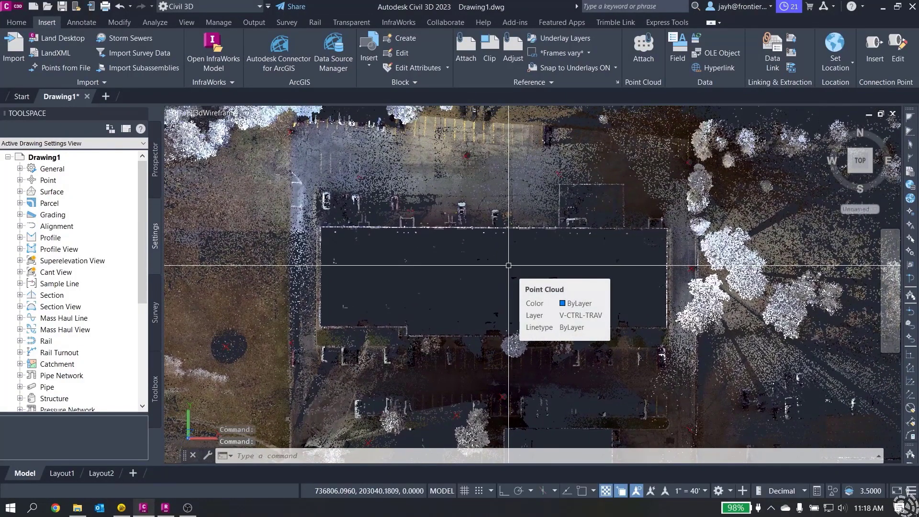
mouse_move(508, 263)
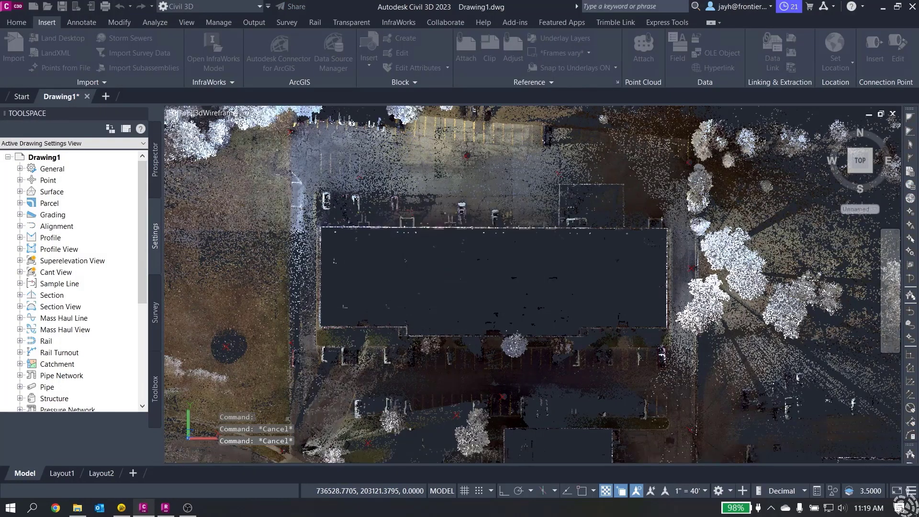
- In a new drawing, set units to US Survey Feet with Deg/Min/Sec angles to 0d00'00.0000" precision
left_click(85, 96)
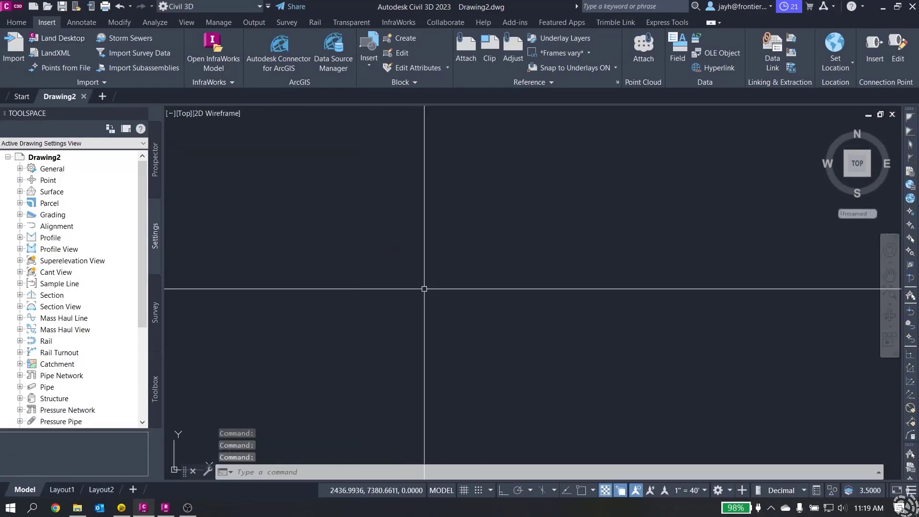
type("unit")
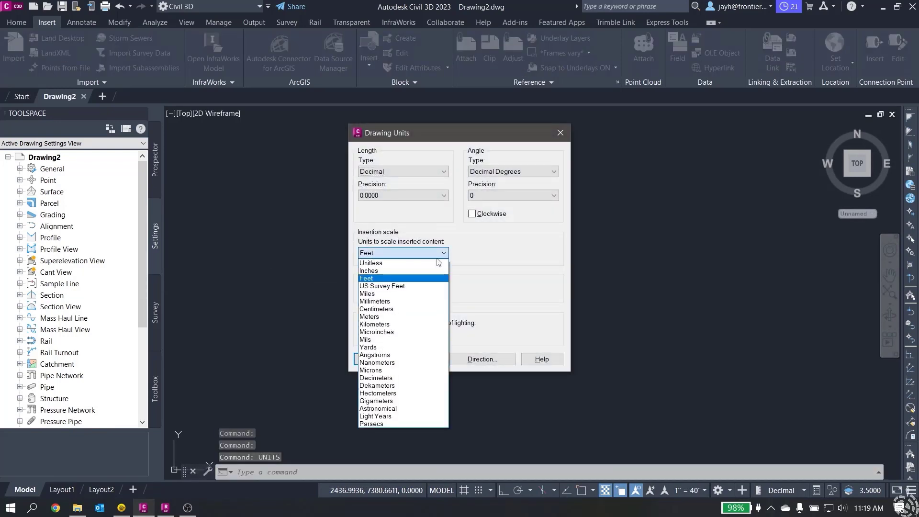
left_click(382, 287)
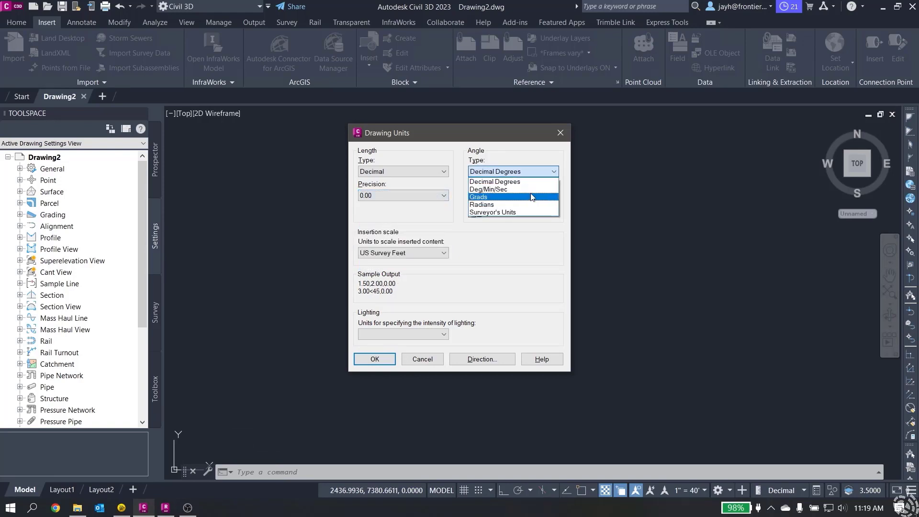
left_click(487, 189)
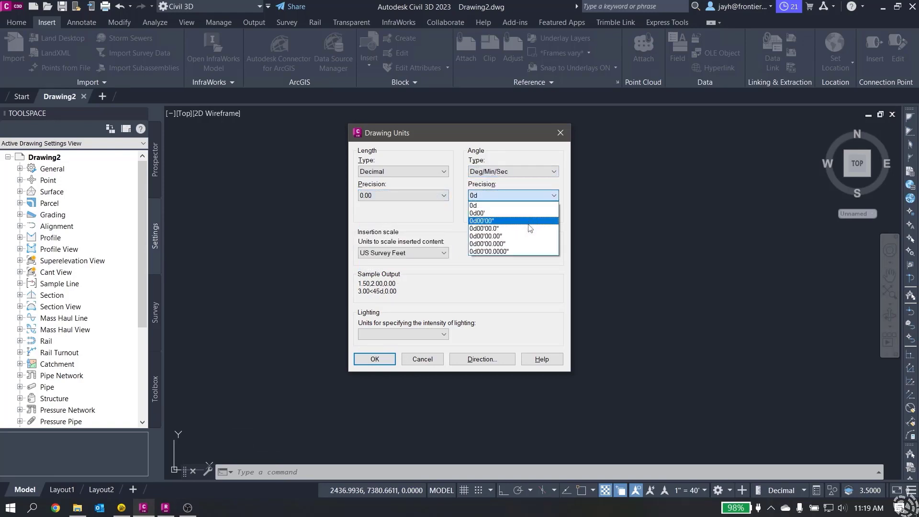
left_click(490, 251)
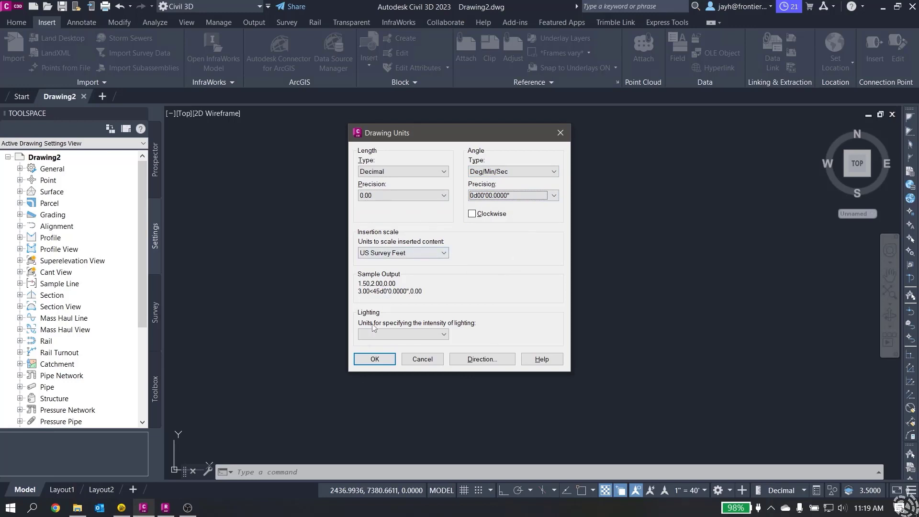
left_click(374, 359)
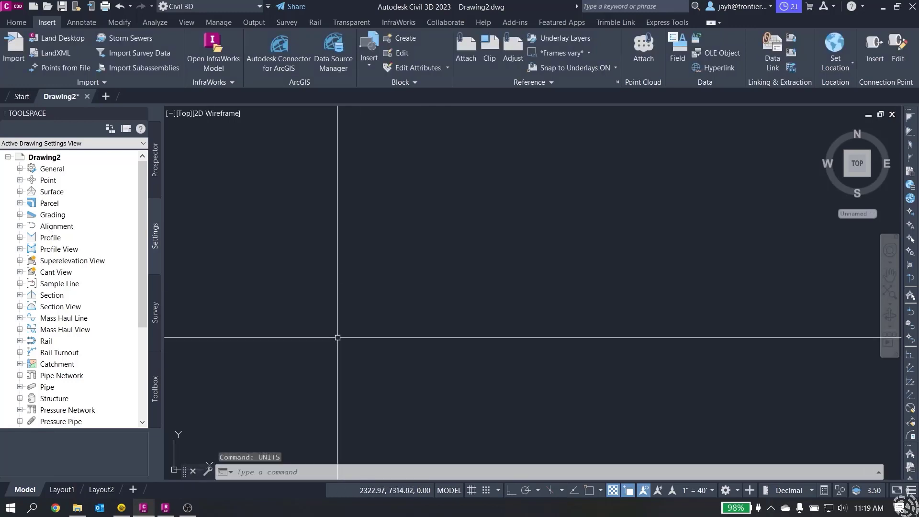
- Make V-CTRL-TRAV the current layer in Drawing2
left_click(16, 22)
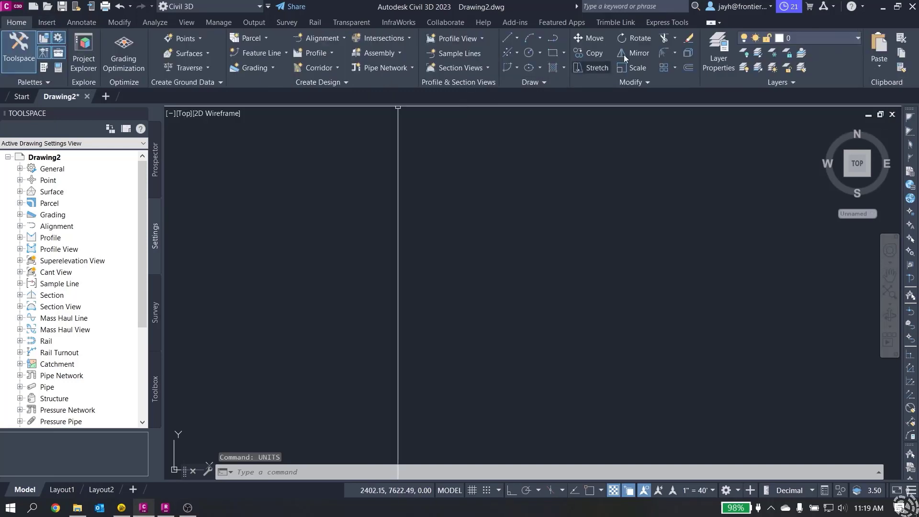
left_click(856, 37)
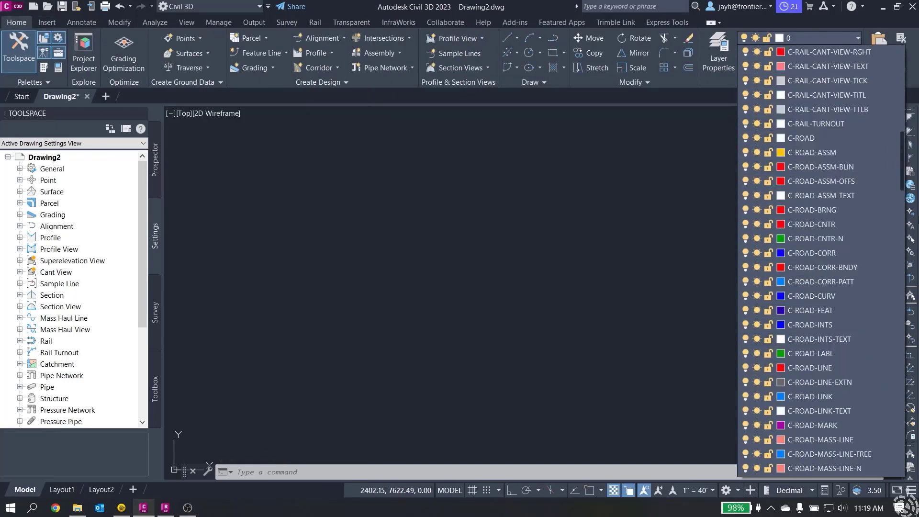
scroll("down", 3)
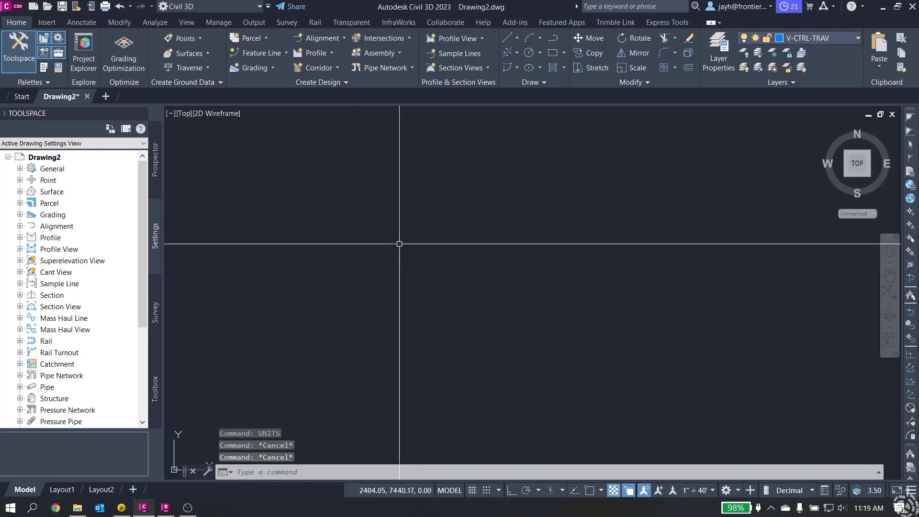
- Import Scan Control.csv as PNEZD (comma delimited) points into the drawing
left_click(47, 22)
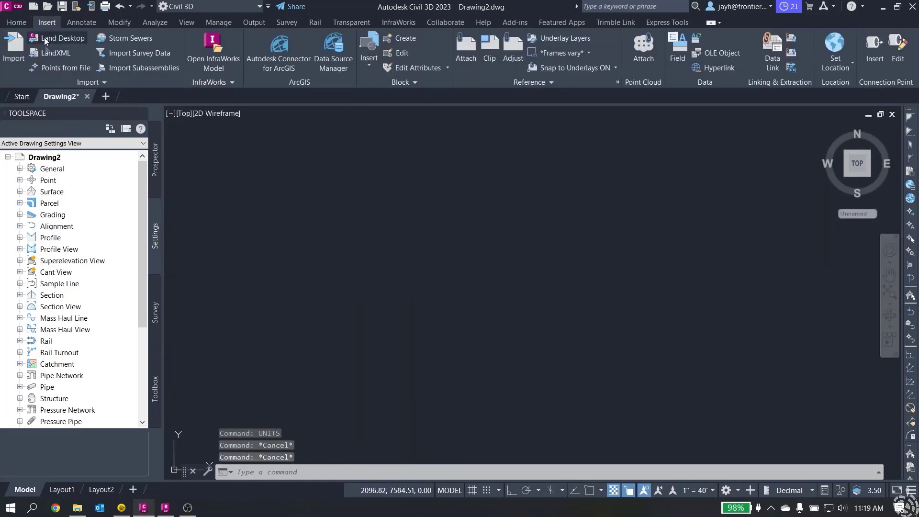
left_click(67, 67)
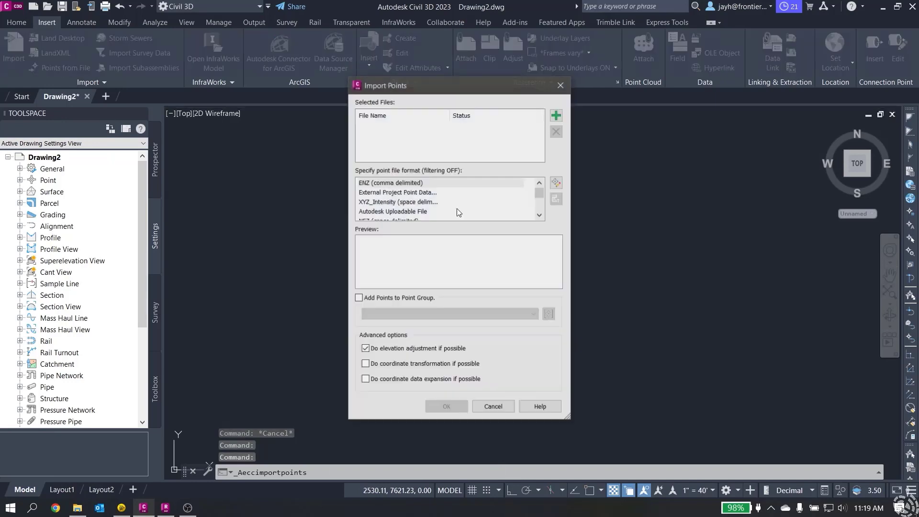
left_click(555, 115)
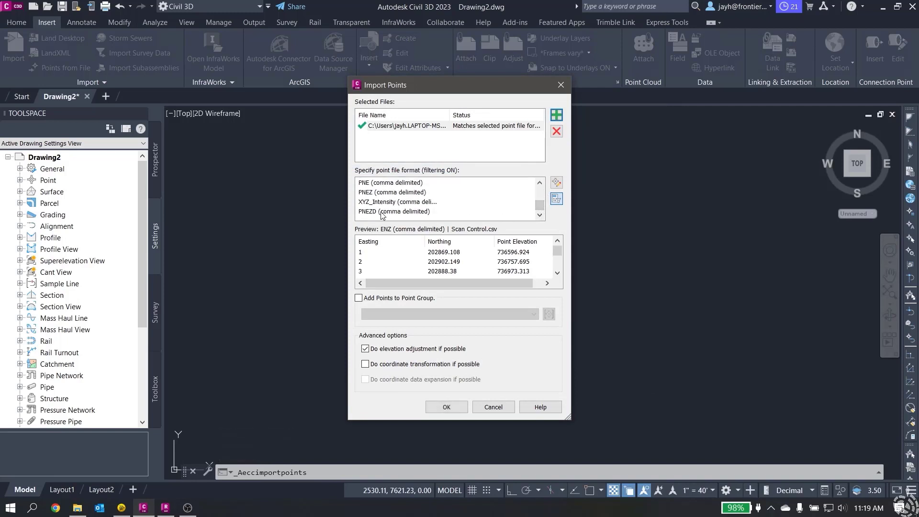
left_click(400, 211)
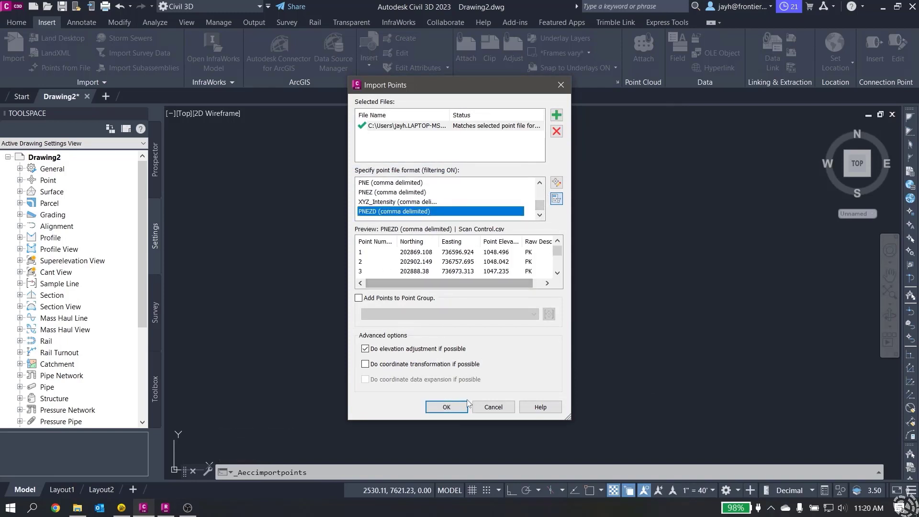
left_click(446, 407)
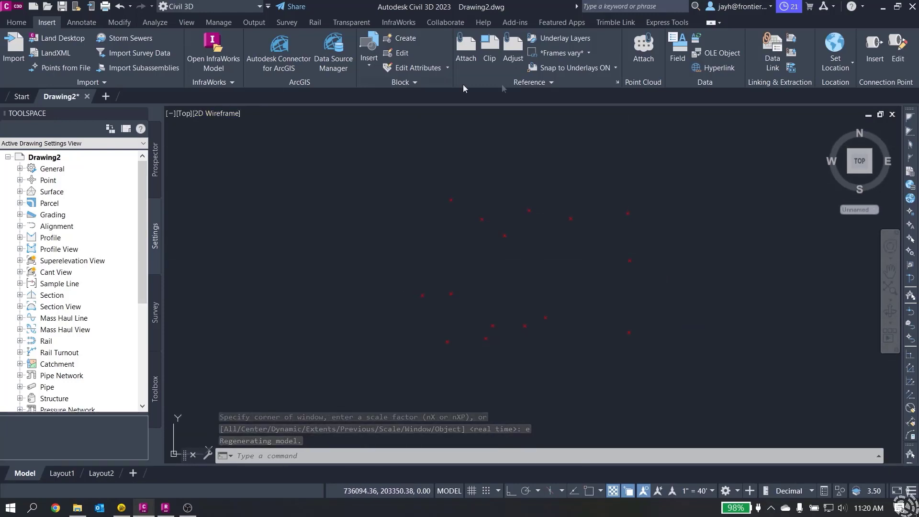
- Attach the FPI Building Scan.rcp point cloud to Drawing2 with default settings
left_click(643, 47)
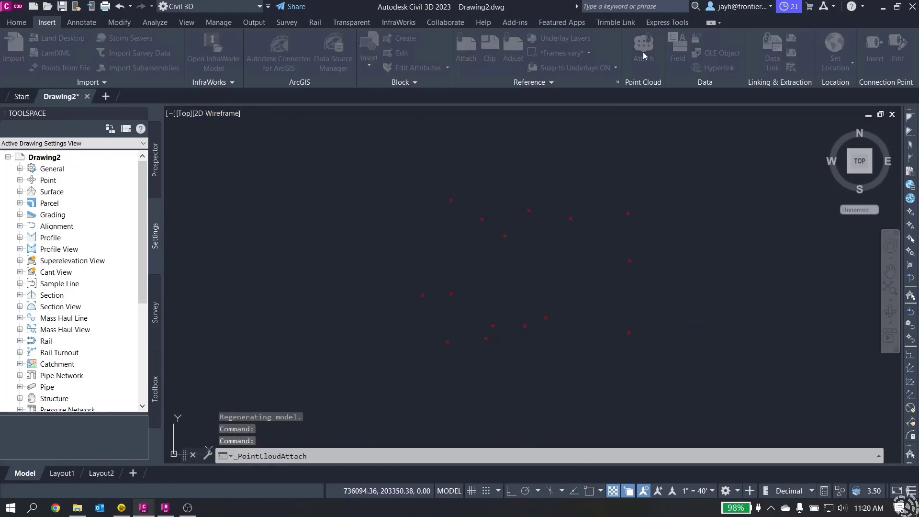
left_click(642, 59)
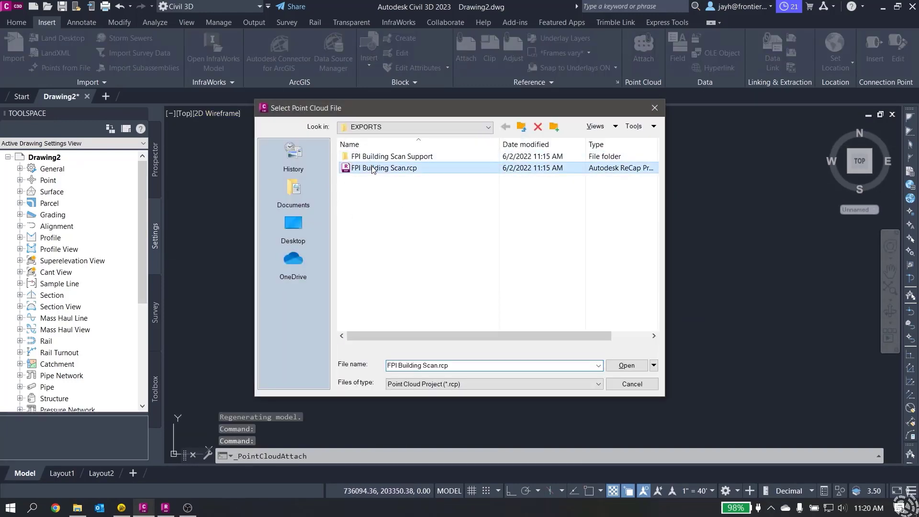
left_click(626, 365)
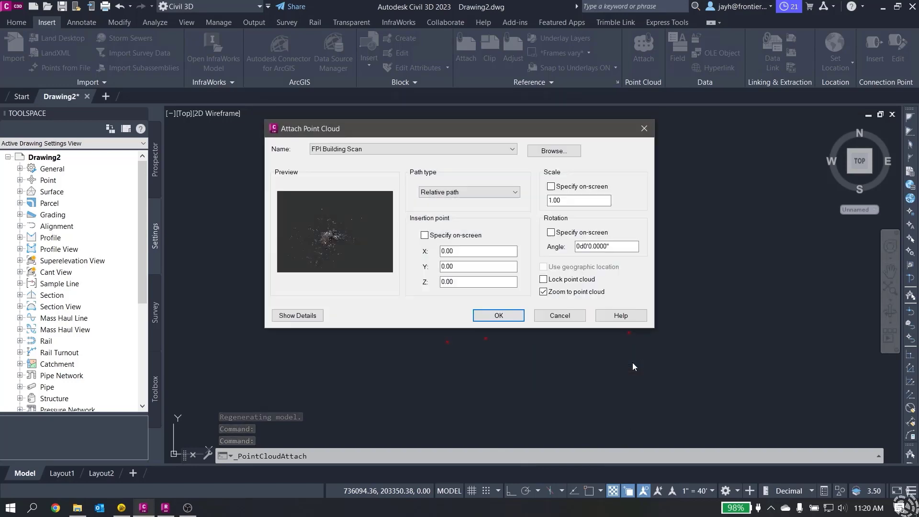
left_click(497, 315)
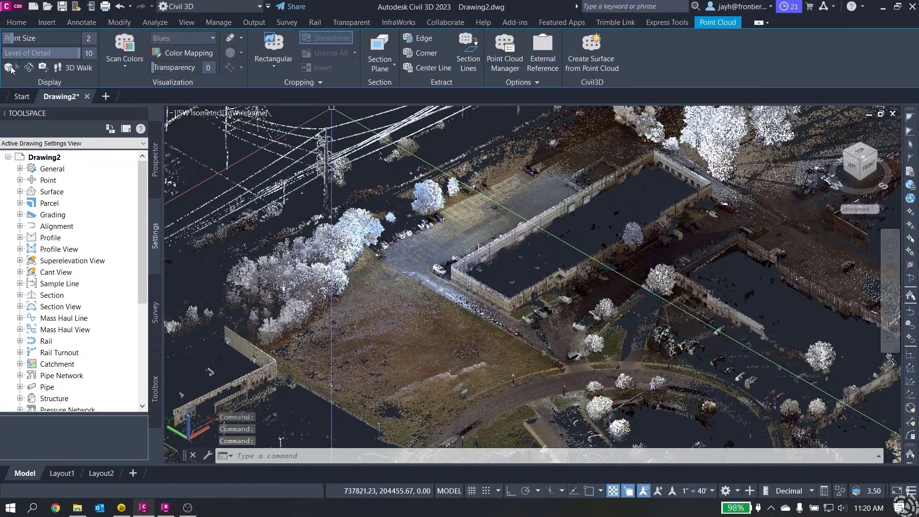
left_click(87, 38)
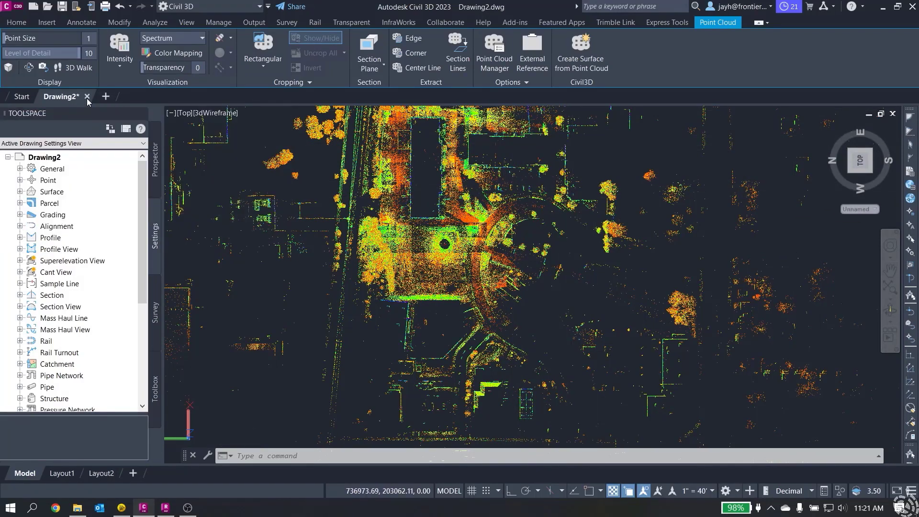
- Close Drawing2 without saving and start a new blank Drawing3
left_click(87, 96)
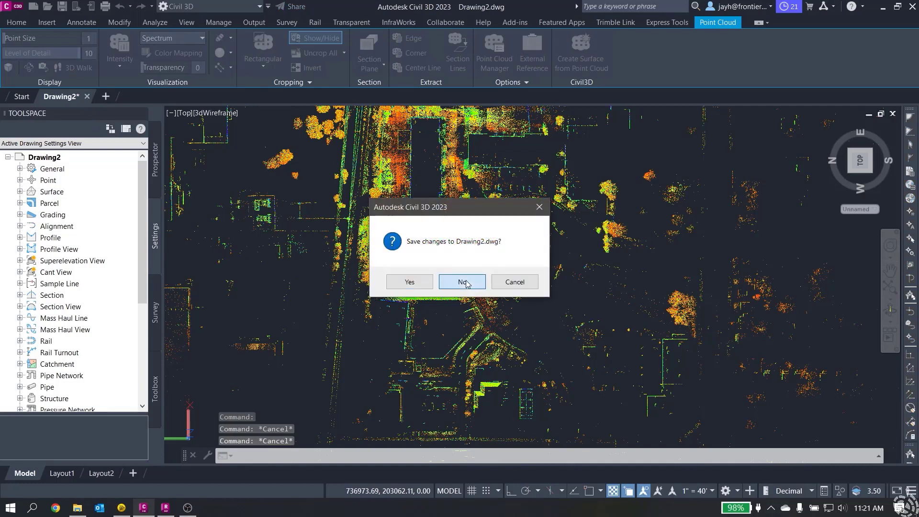
left_click(461, 282)
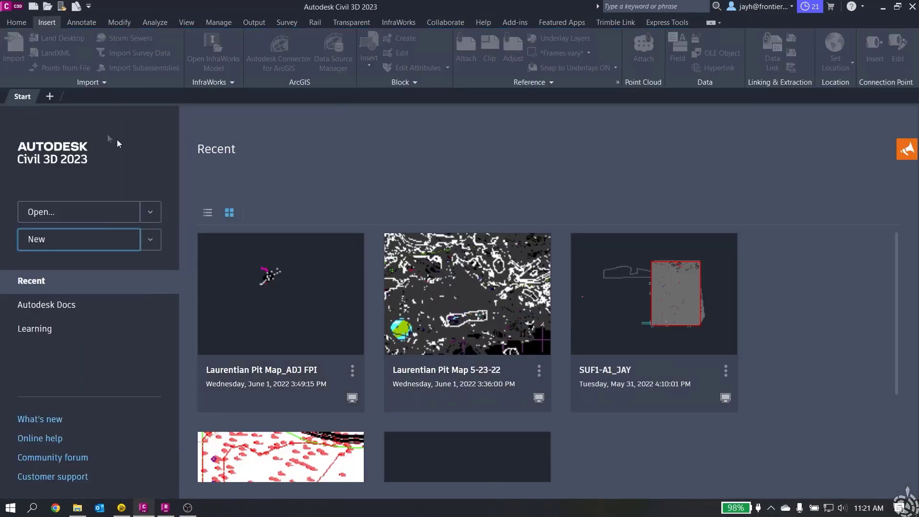
left_click(77, 239)
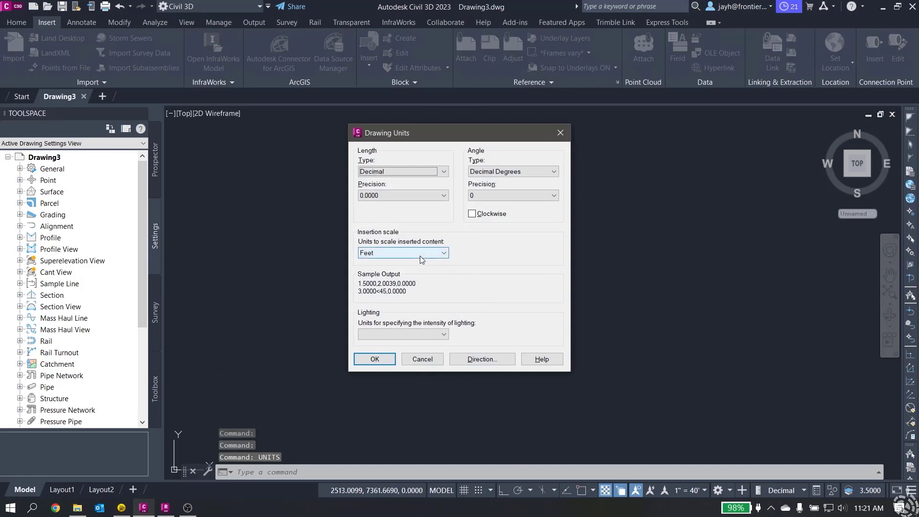
- Set Drawing3's insertion units to US Survey Feet via UNITS
left_click(403, 252)
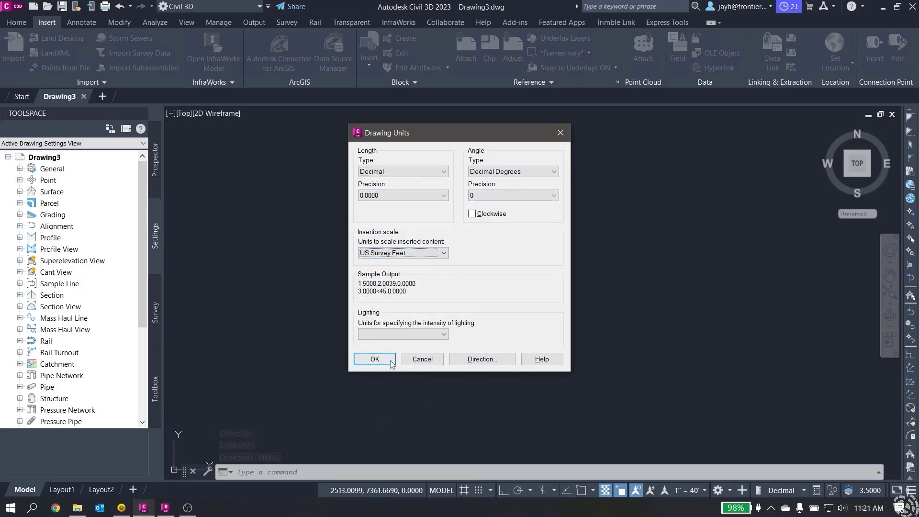
left_click(374, 359)
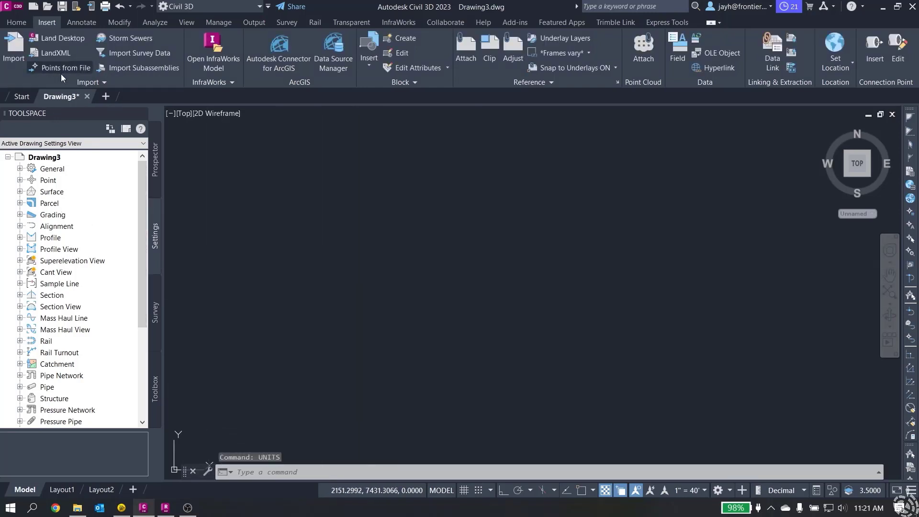
- Import Scan Control.csv into Drawing3 as PNEZD (comma delimited) points
left_click(64, 67)
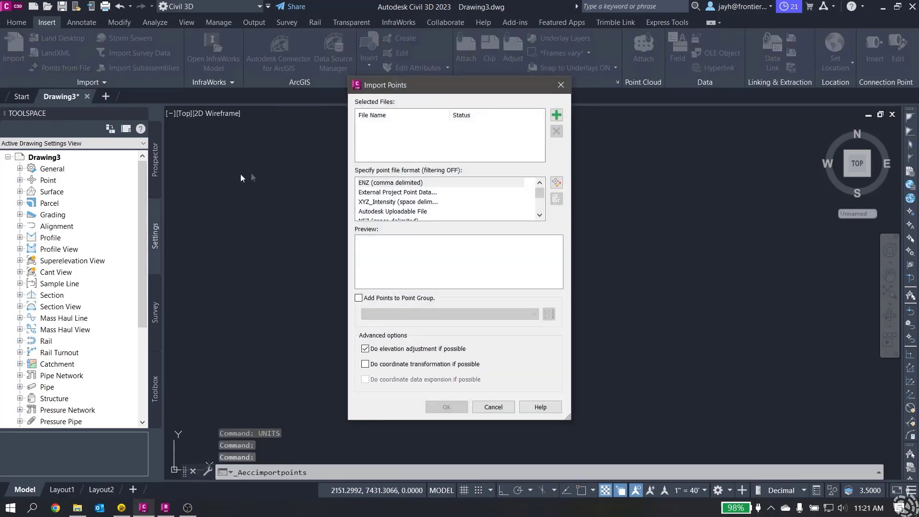
left_click(556, 114)
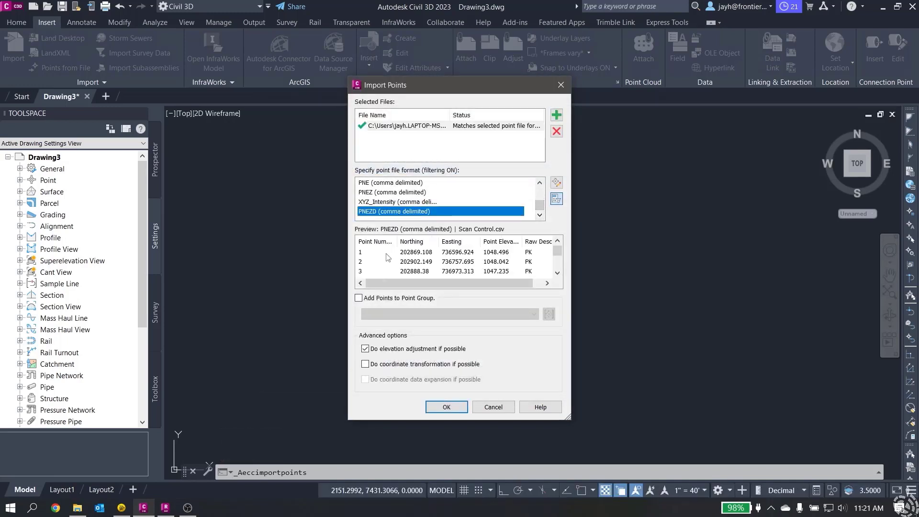
left_click(445, 407)
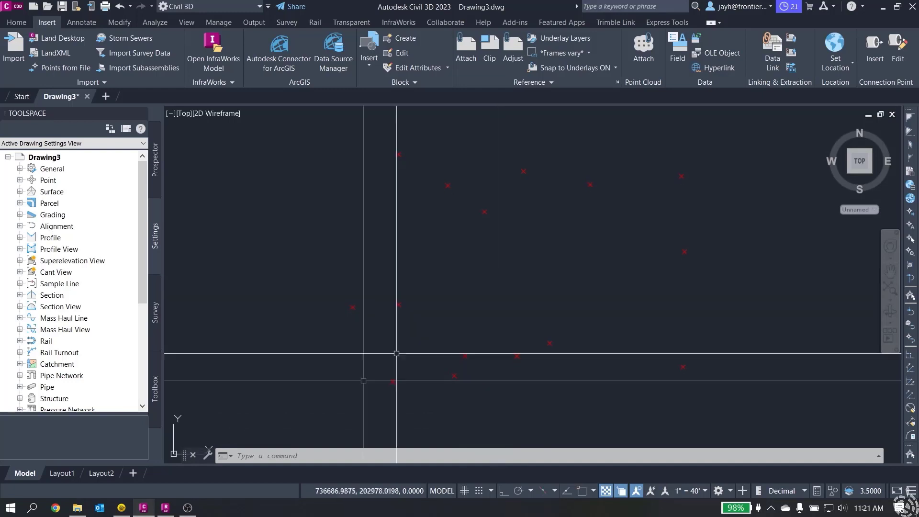
- Switch from Civil 3D to ReCap Pro on the taskbar
left_click(166, 507)
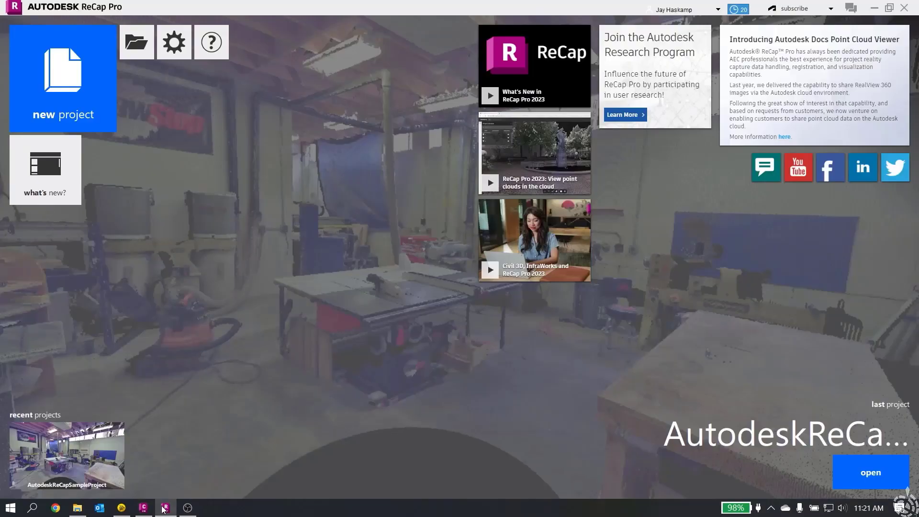
mouse_move(96, 90)
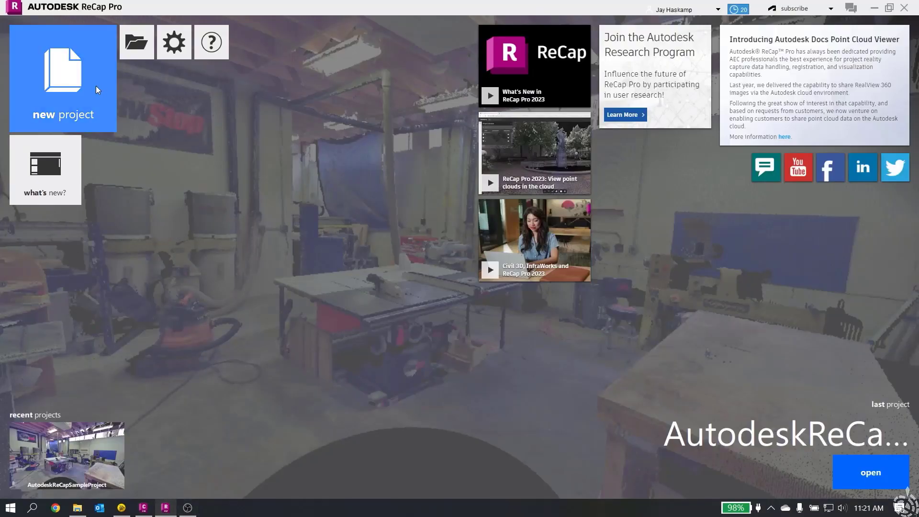
- Create a new ReCap import project named RECAP LAS IMPORT
left_click(62, 78)
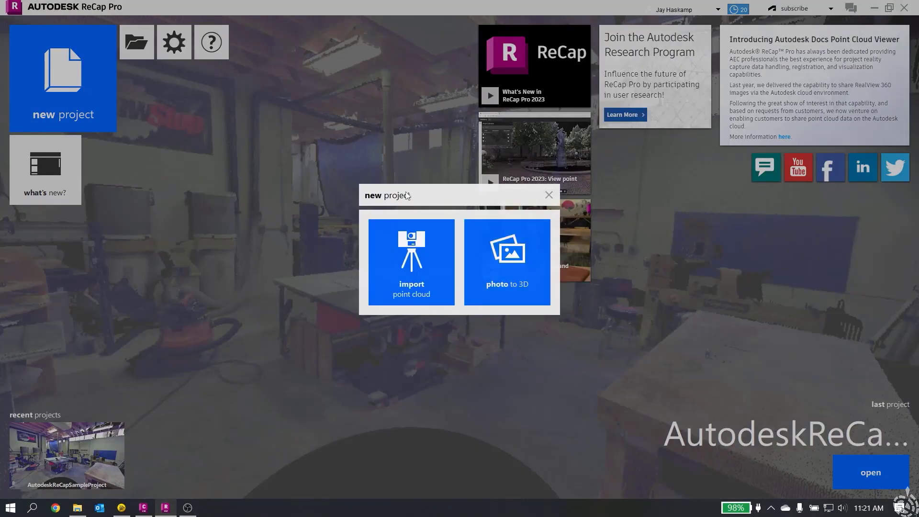
mouse_move(413, 198)
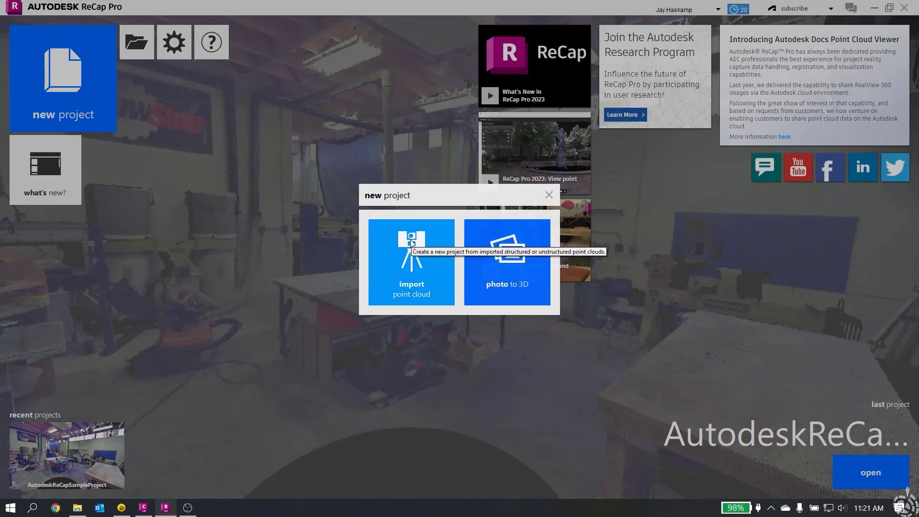
left_click(411, 262)
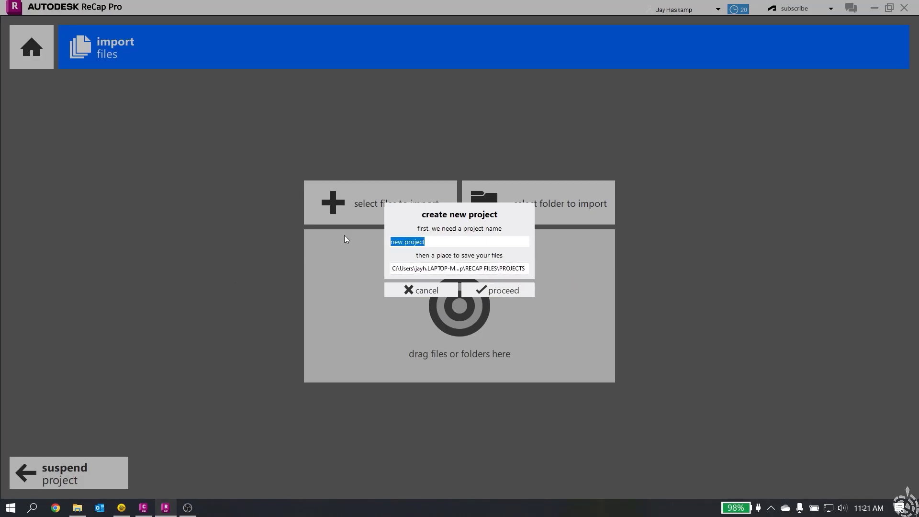
type("RECAP LAS IMPORT")
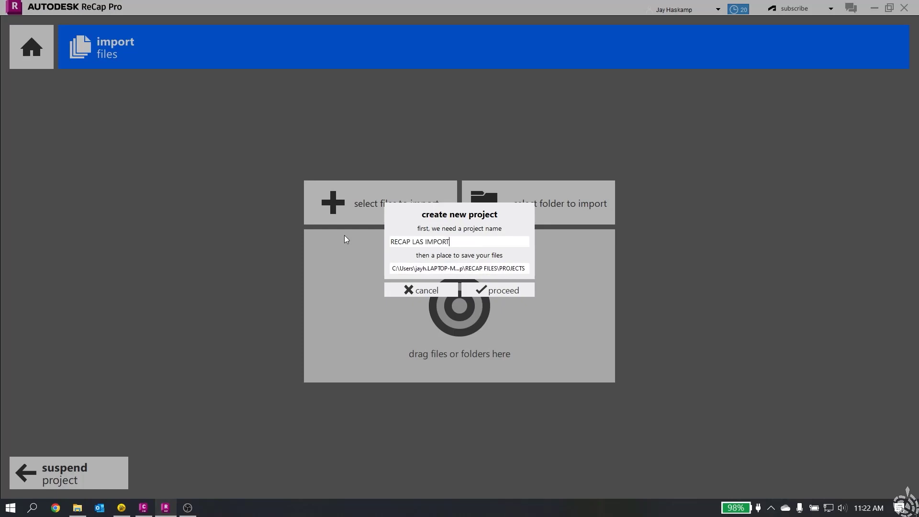
left_click(498, 291)
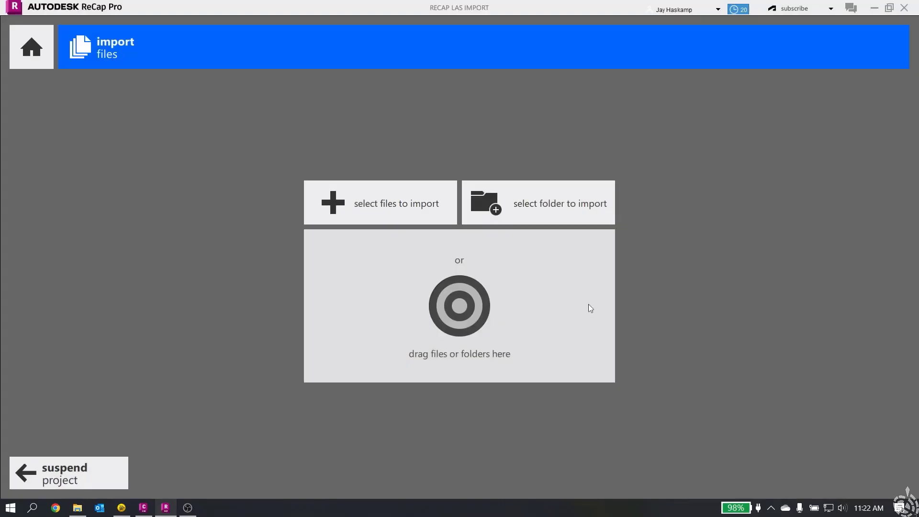
mouse_move(345, 197)
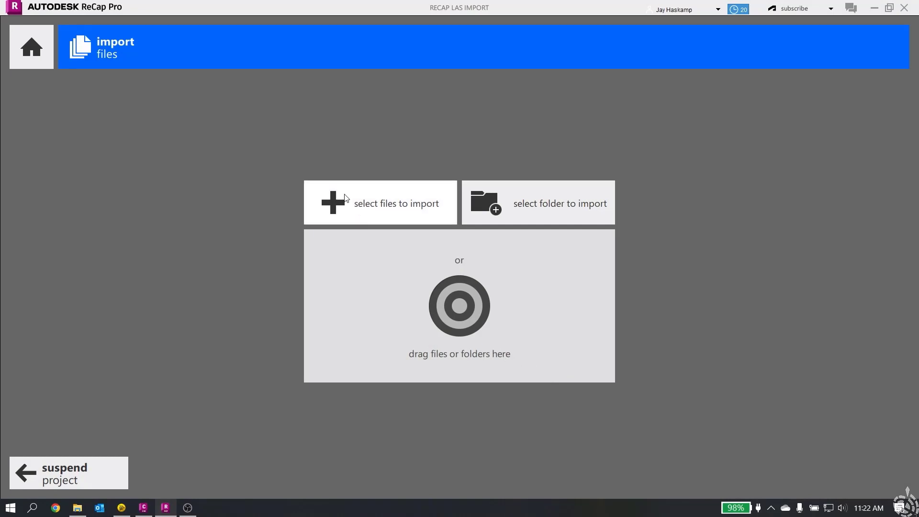
- Choose FPI Building Scan.las from RECAP FILES > EXPORTS for import
left_click(380, 203)
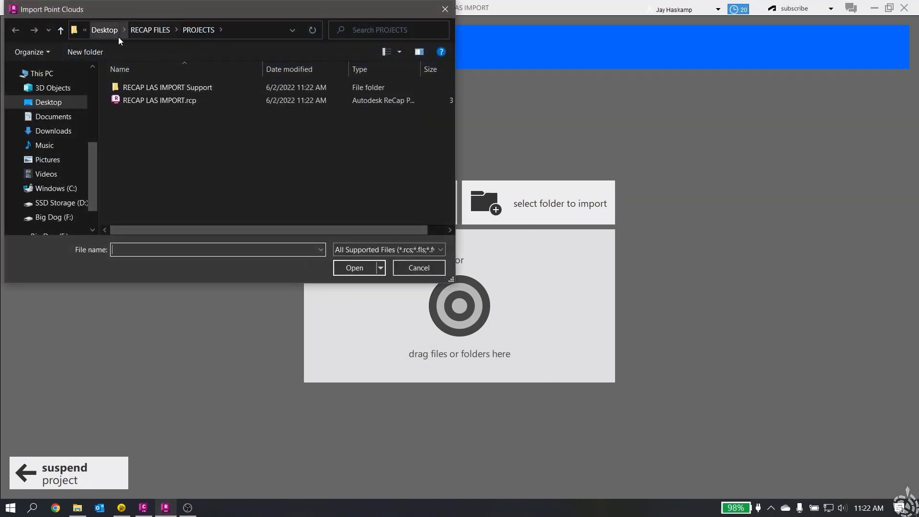
left_click(149, 30)
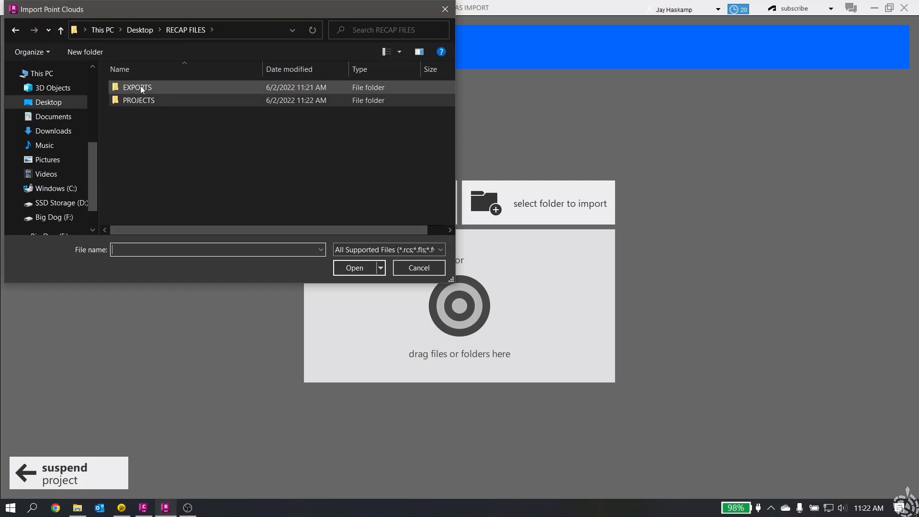
double_click(137, 87)
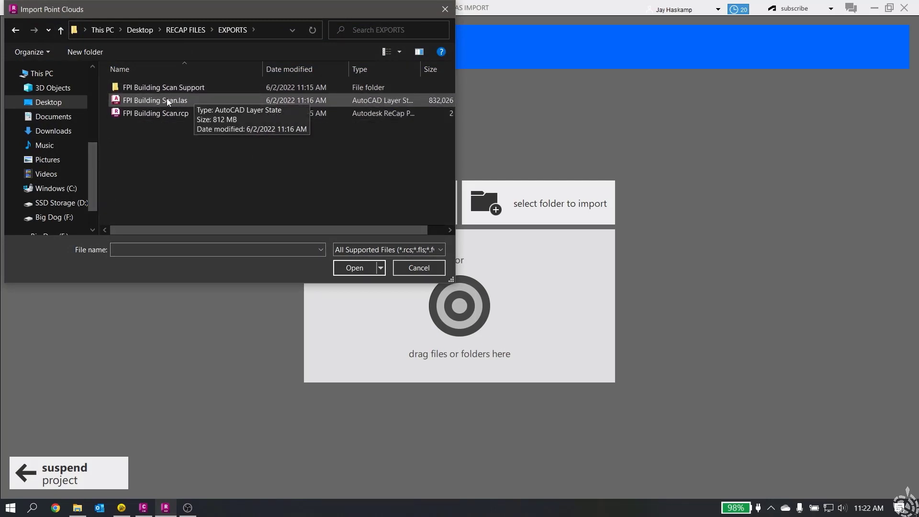
left_click(155, 100)
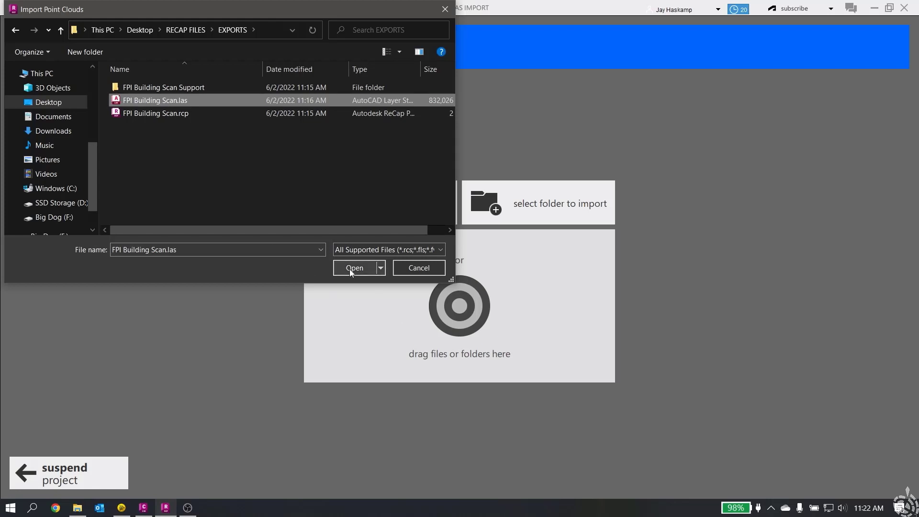
left_click(354, 268)
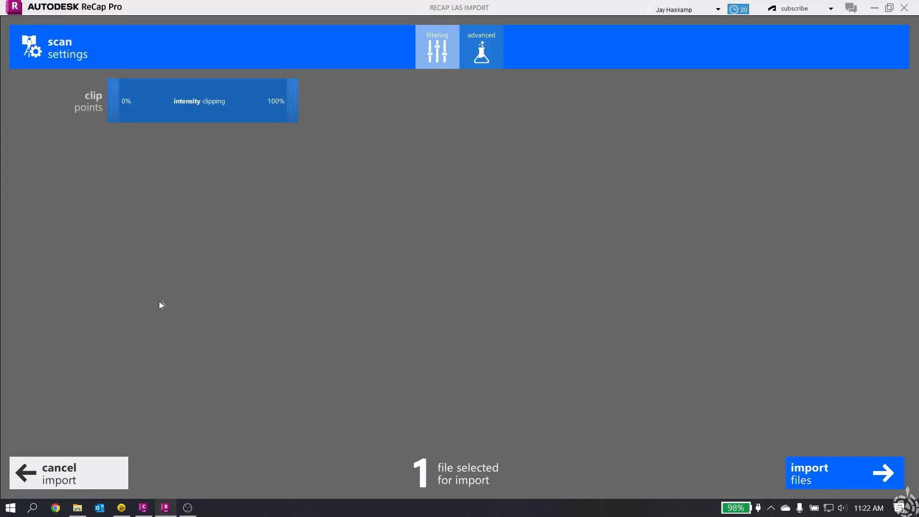
mouse_move(221, 299)
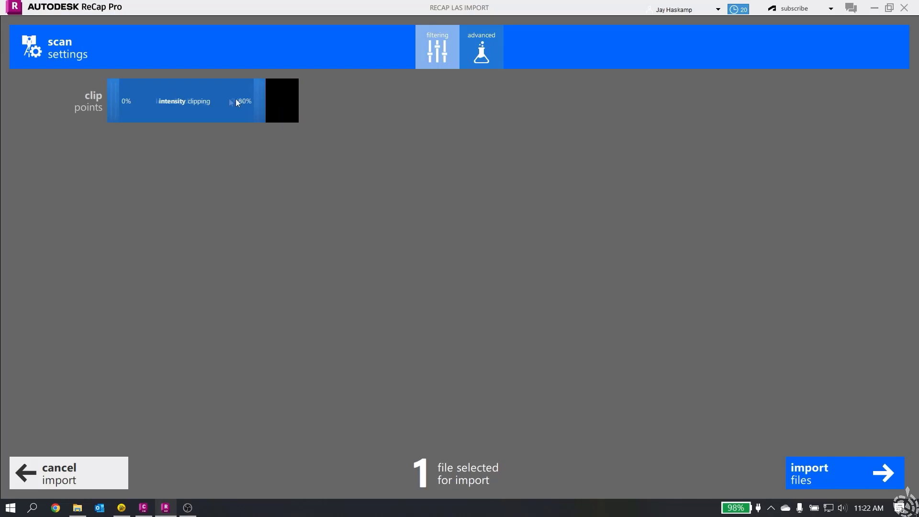
- Review the scan filter settings, import and index FPI Building Scan.las, and launch the project
left_click_drag(234, 100, 291, 100)
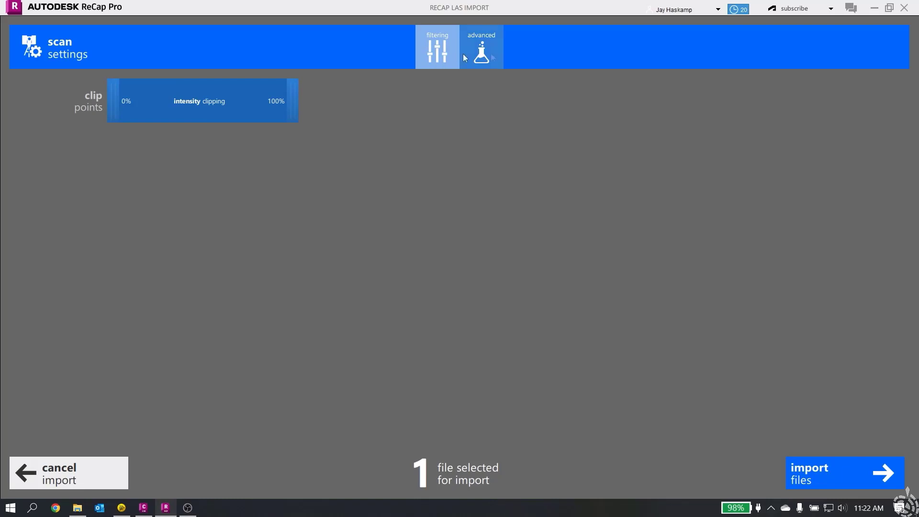
left_click(480, 46)
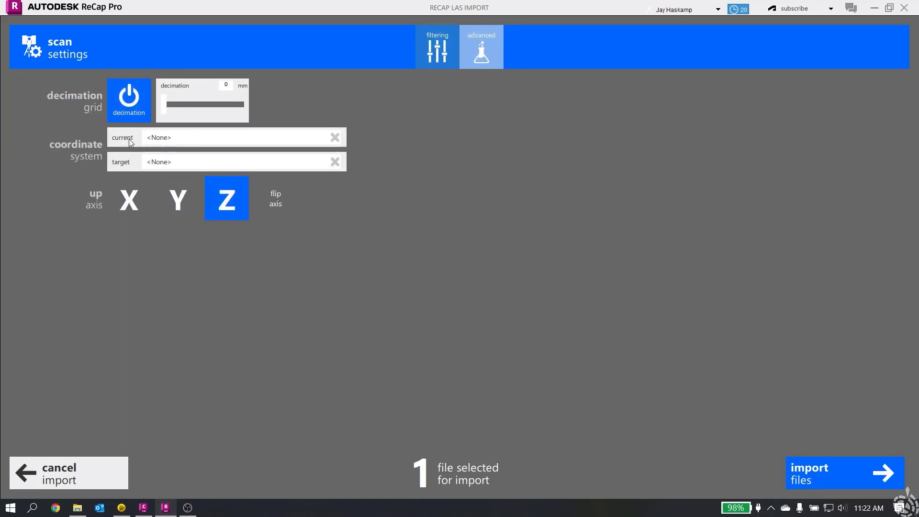
mouse_move(204, 154)
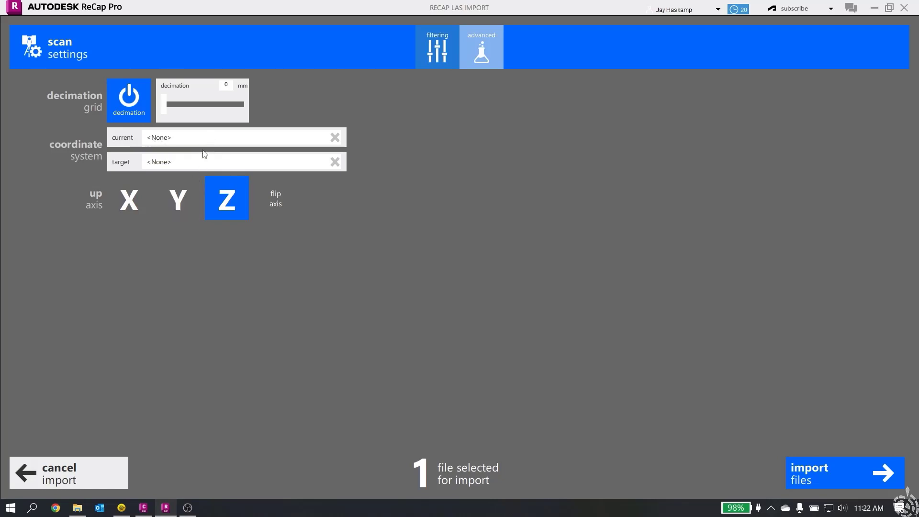
mouse_move(566, 322)
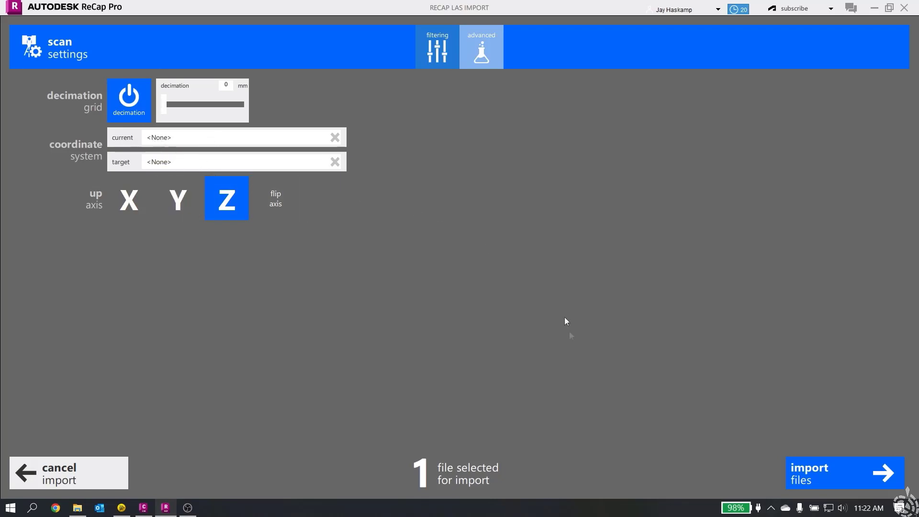
left_click(842, 473)
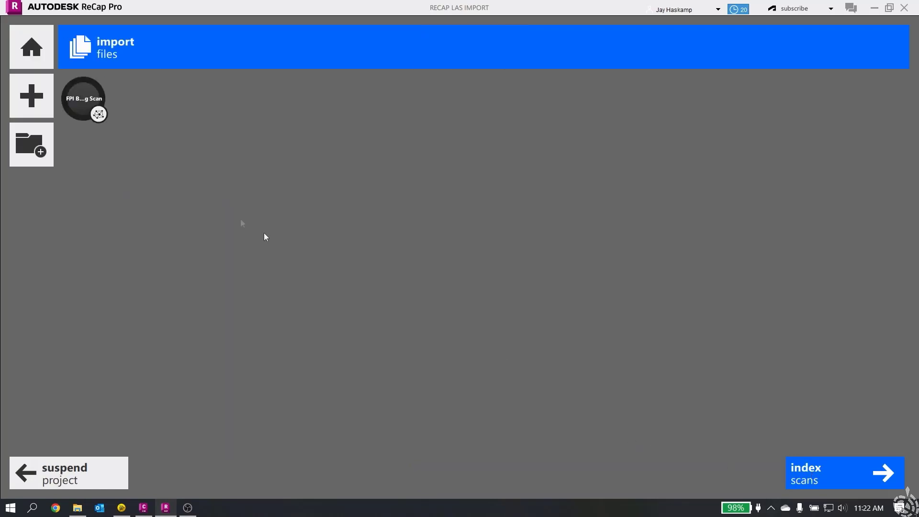
left_click(844, 473)
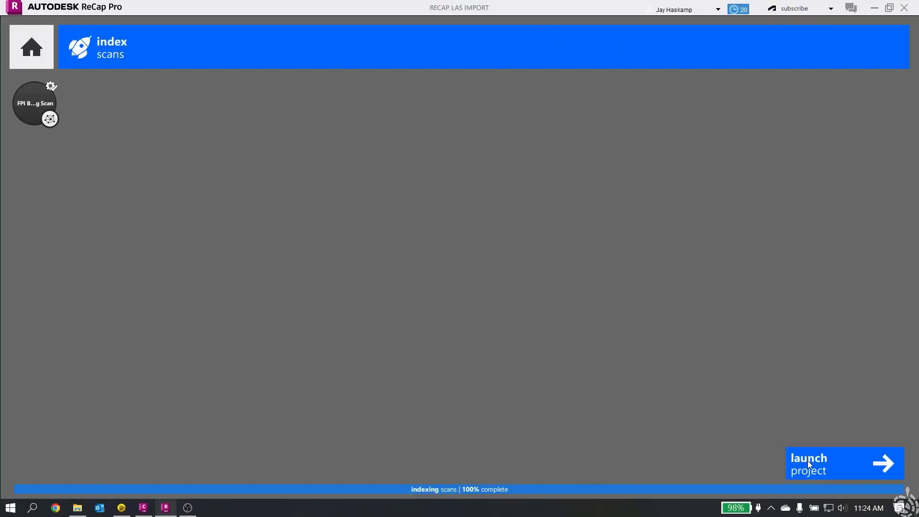
left_click(843, 464)
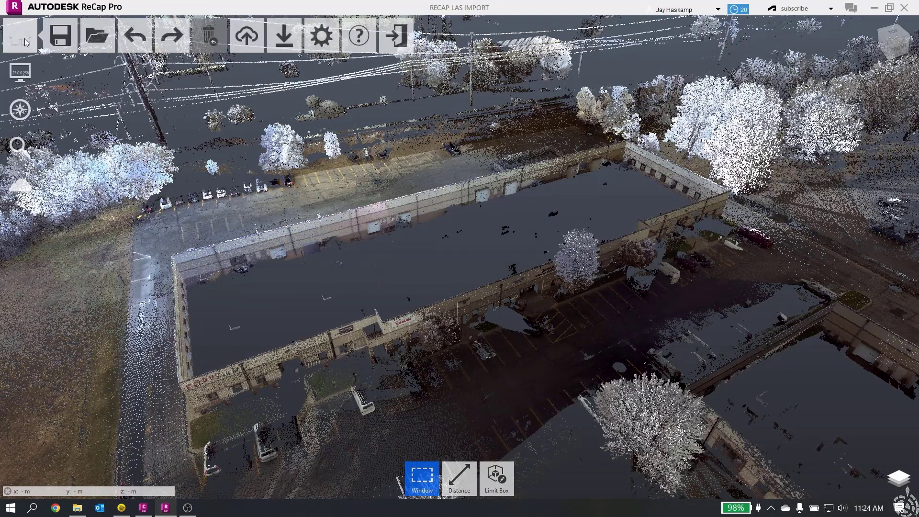
- Start an RCP export of the project from the Export toolbar flyout
left_click(284, 35)
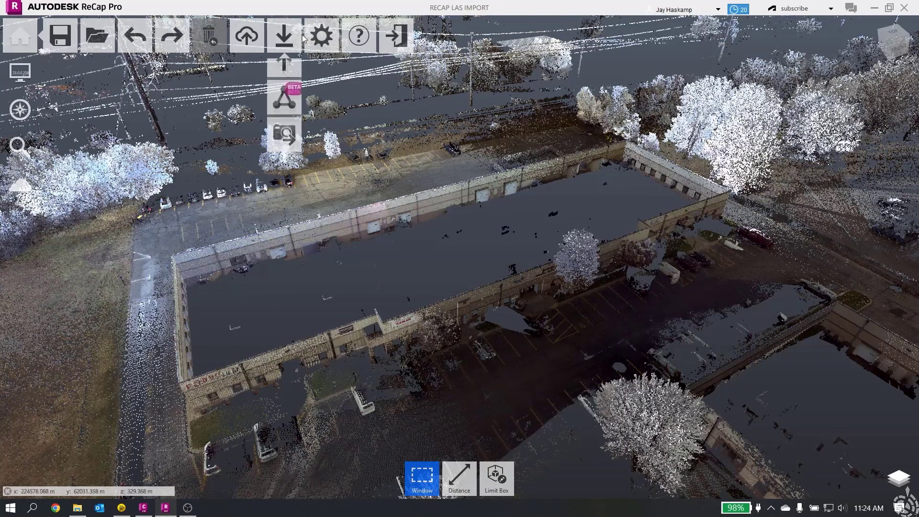
mouse_move(283, 63)
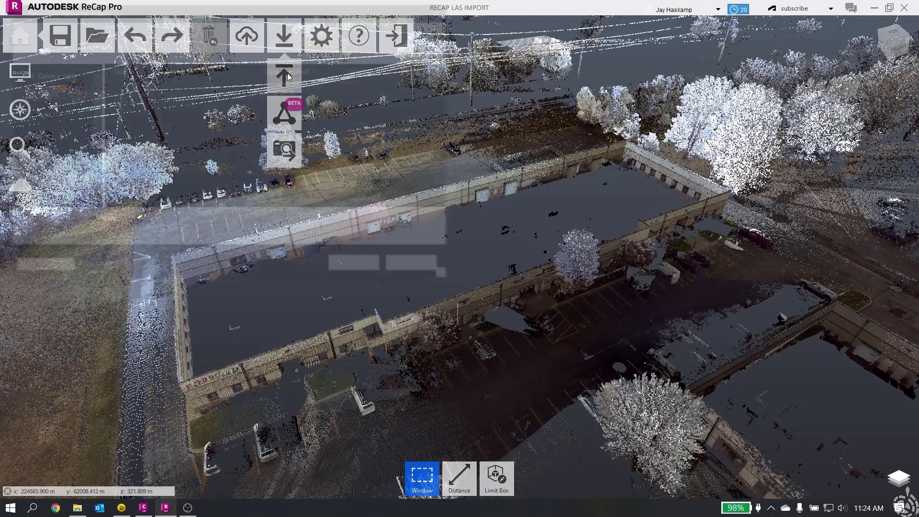
left_click(283, 72)
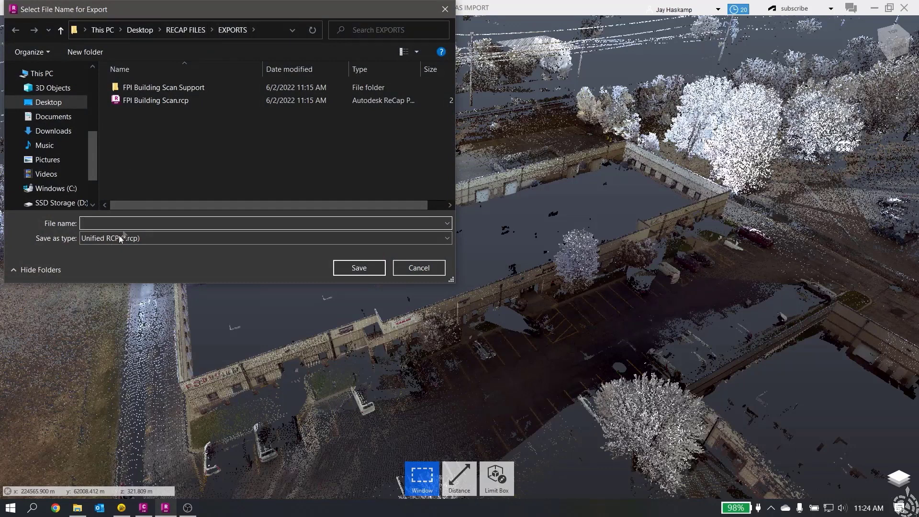
- Save the export as 'Exported RCP Scans' and unify the project scans into one RCP
type("Exported RCP S")
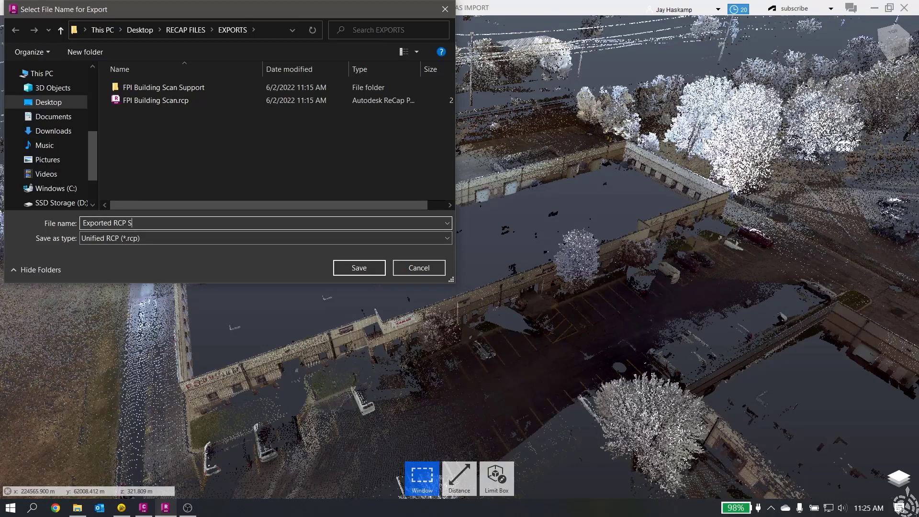
type("cans")
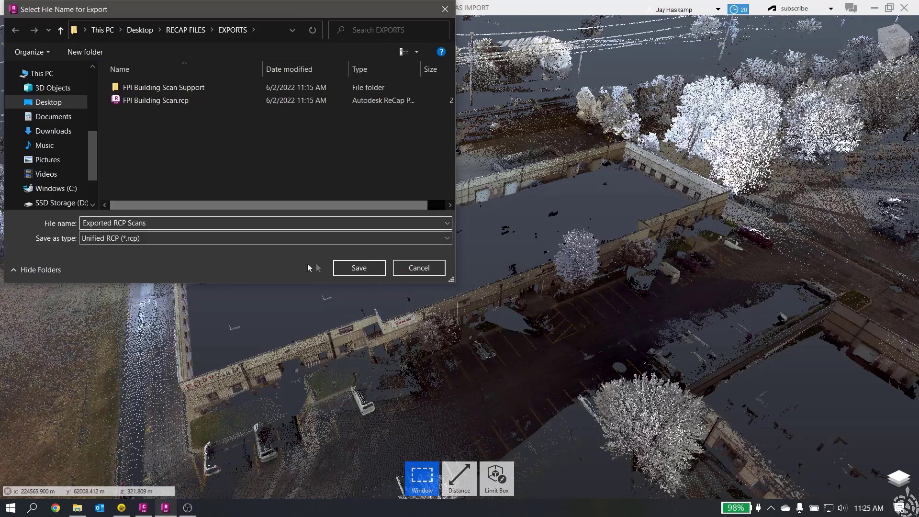
left_click(358, 267)
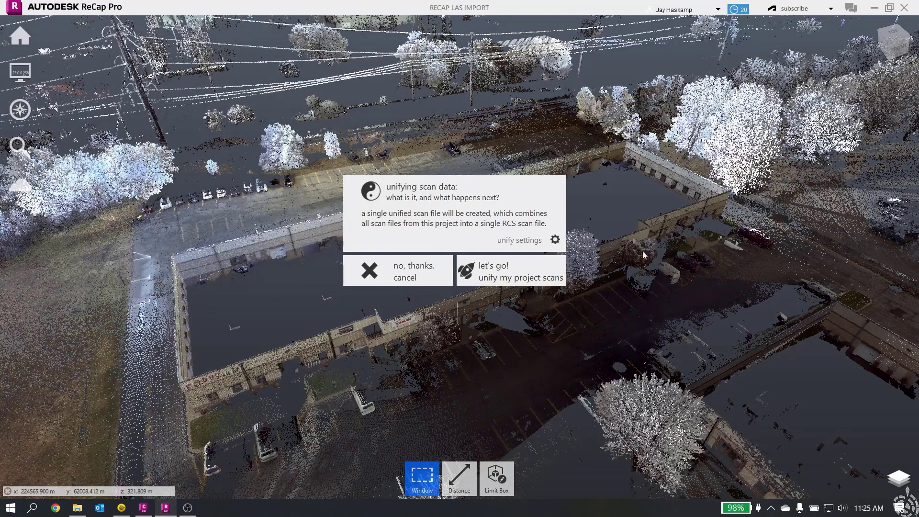
left_click(508, 271)
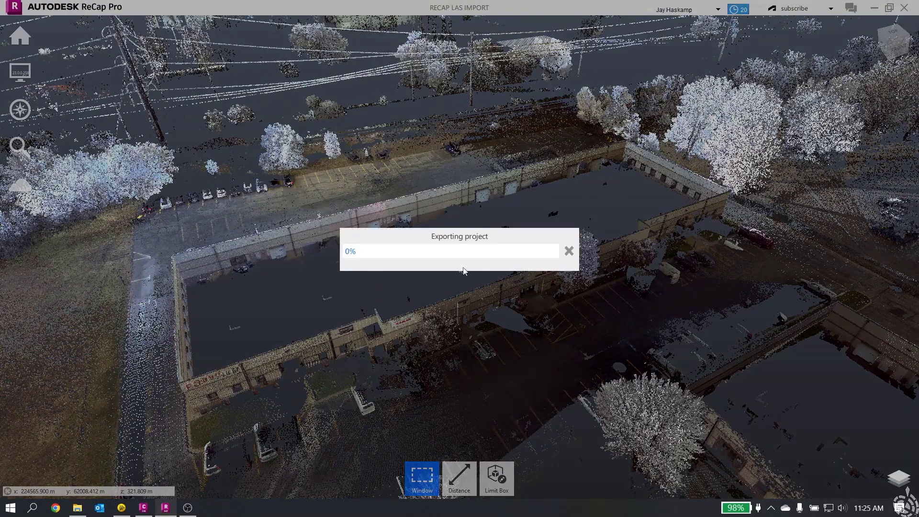
mouse_move(428, 284)
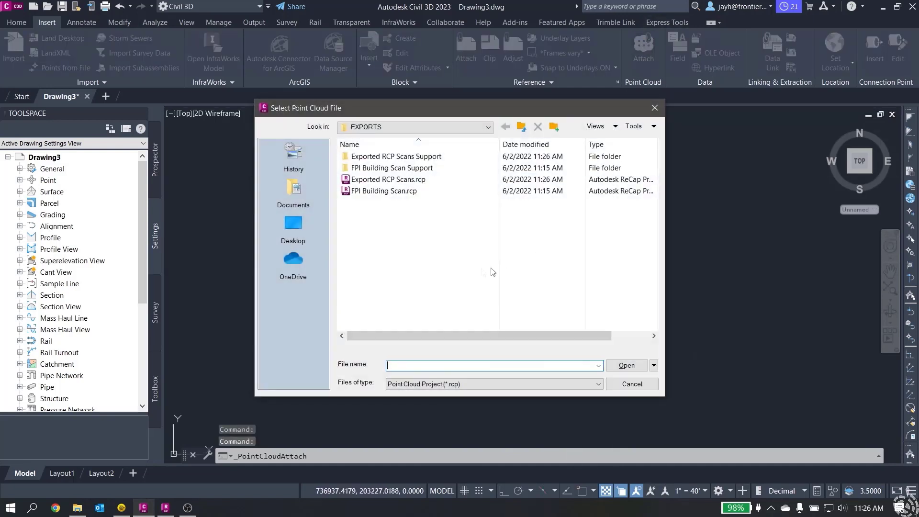
- Attach Exported RCP Scans.rcp to Drawing3, then switch to Trimble Business Center
left_click(388, 179)
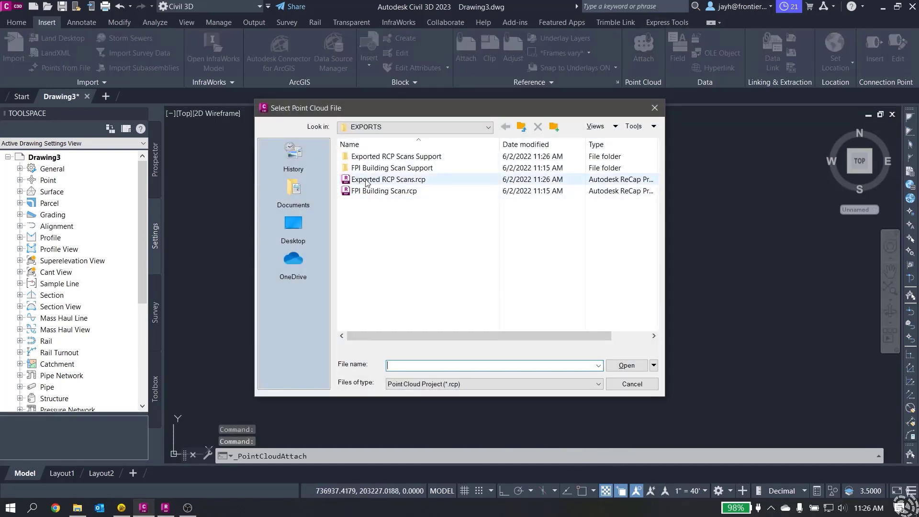
left_click(388, 179)
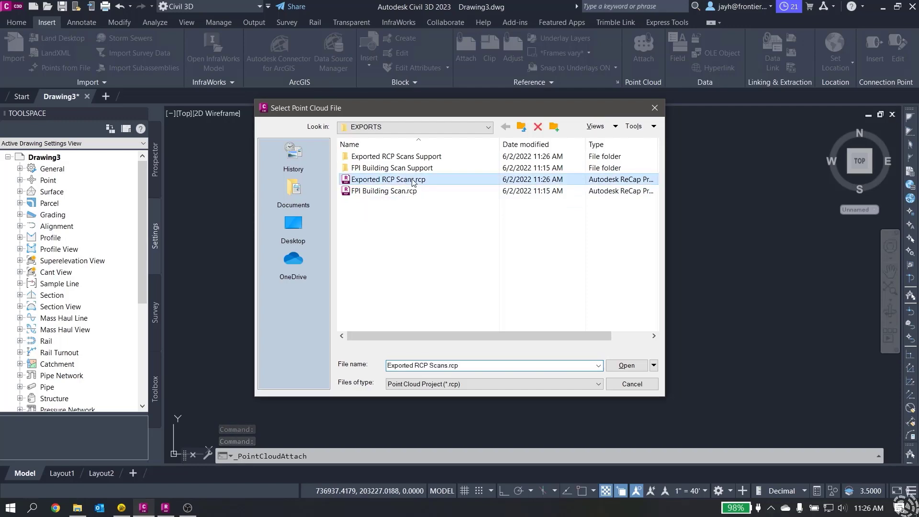
left_click(627, 364)
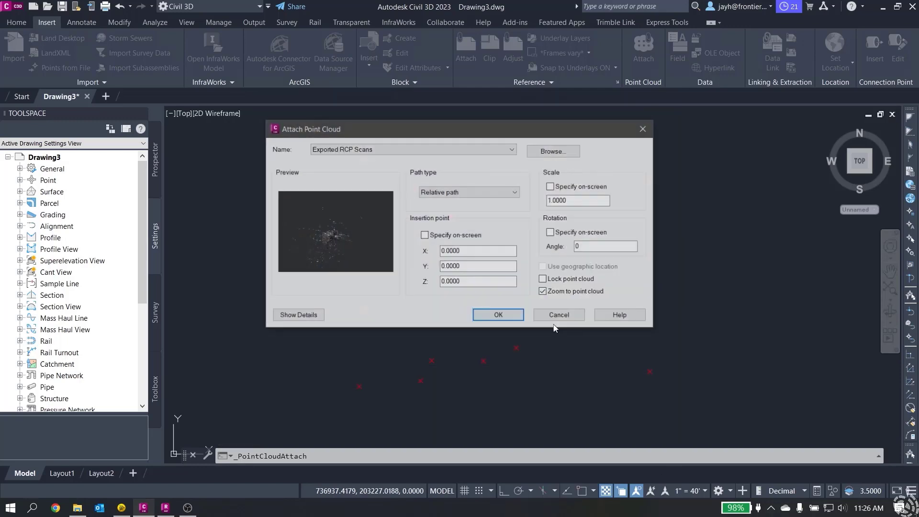
left_click(497, 315)
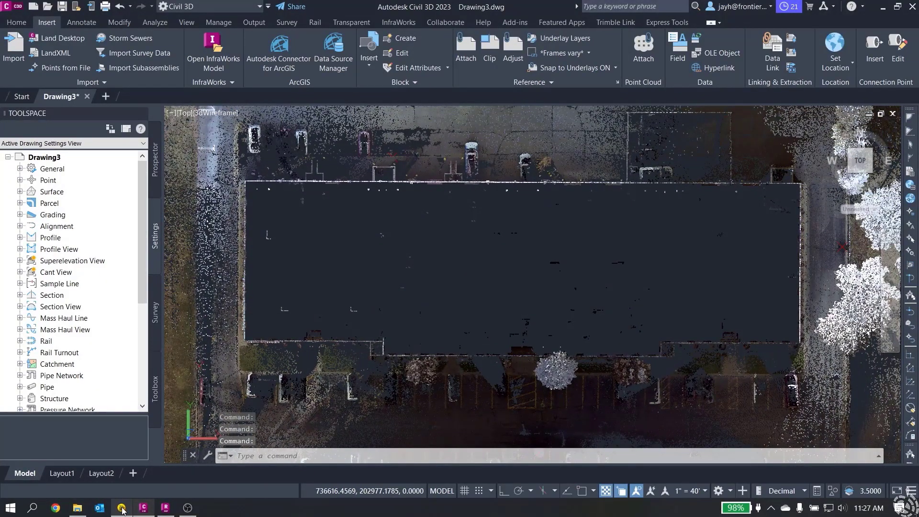
left_click(120, 507)
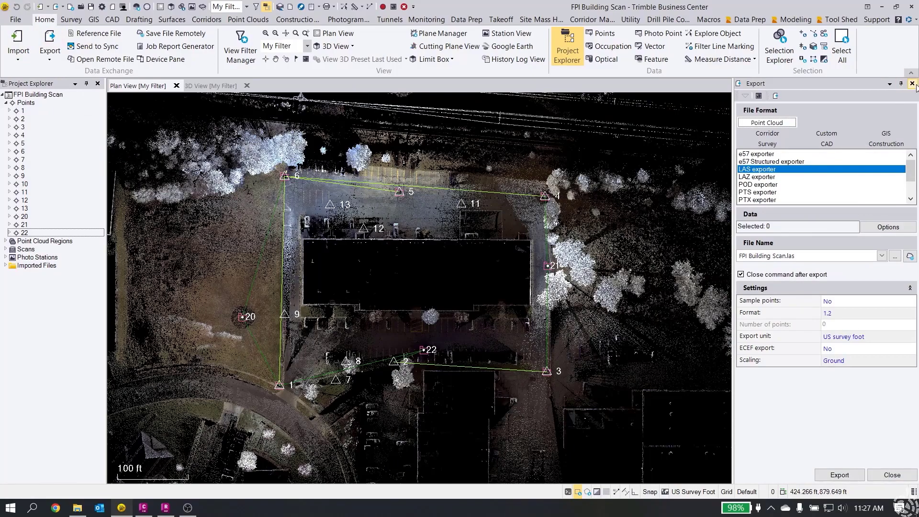
- Close the Export pane, zoom out over the numbered control points, and return to ReCap Pro
left_click(913, 83)
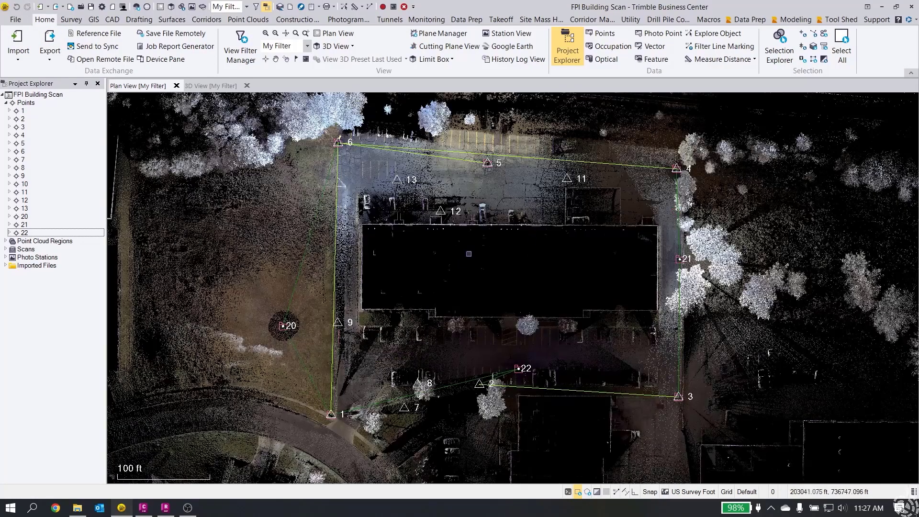
scroll("down", 3)
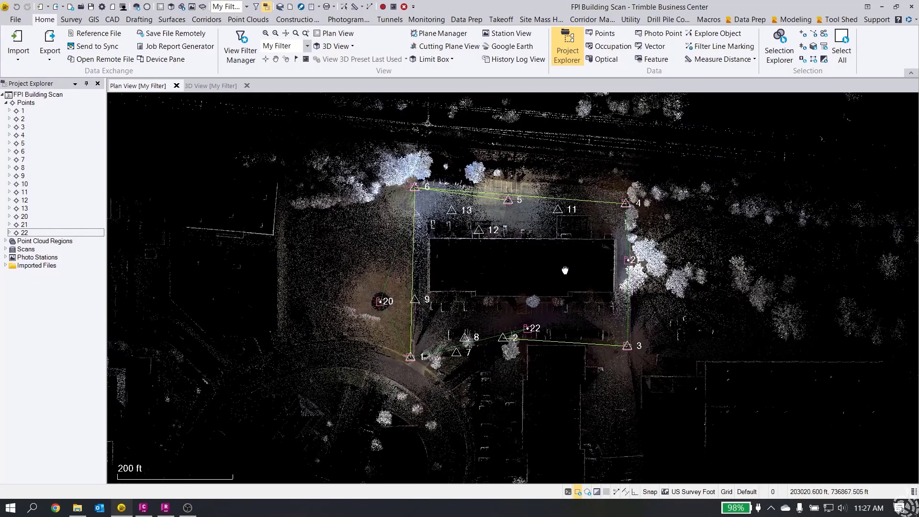
left_click(164, 507)
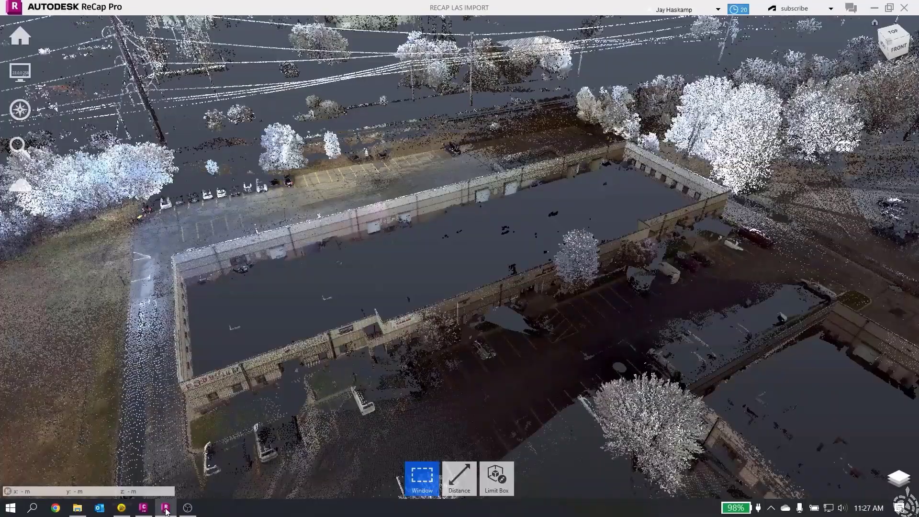